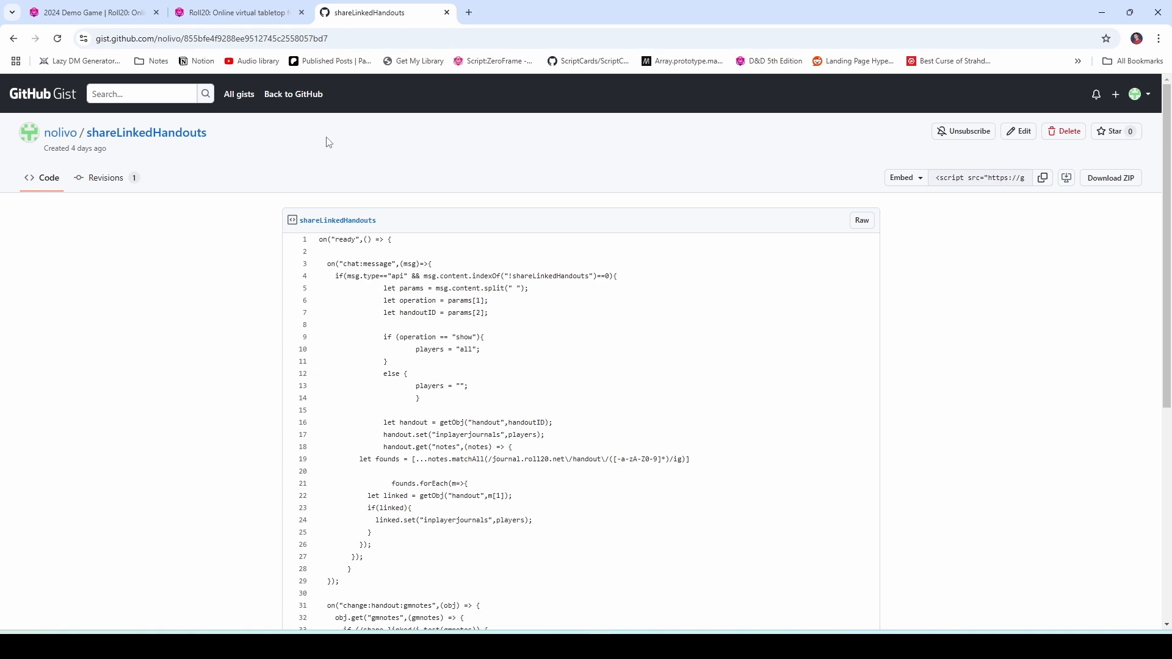
{"action": "mouse_move", "coordinate": [847, 248]}
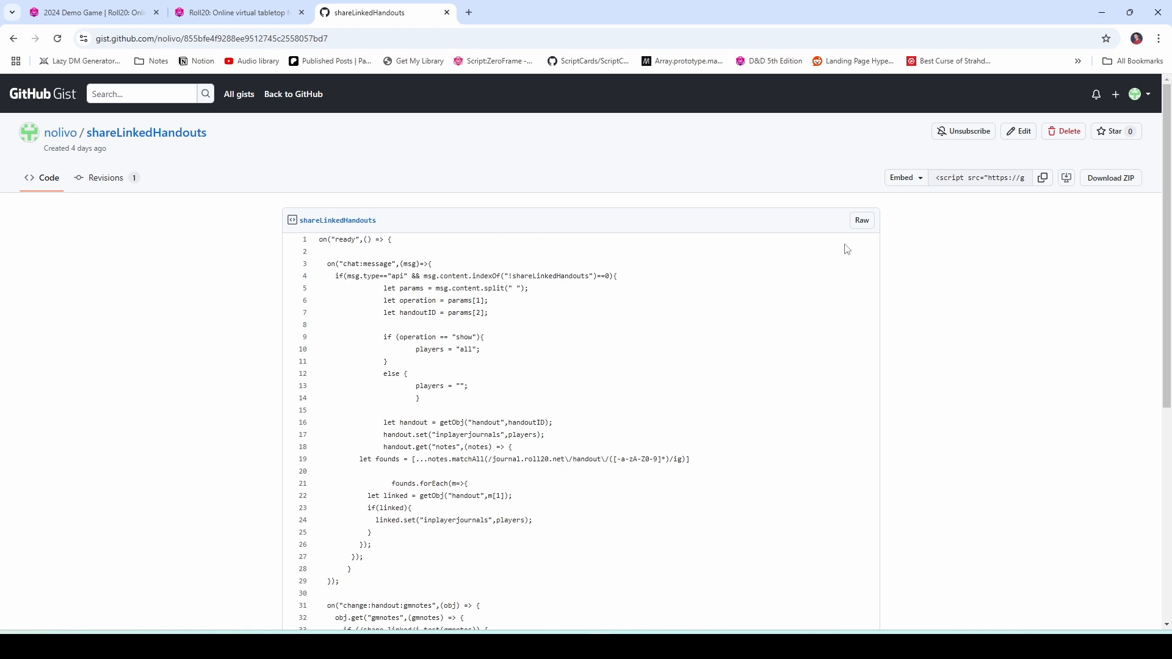
Step: View the shareLinkedHandouts gist as raw code, then return to the Roll20 campaign tab
{"action": "left_click", "coordinate": [862, 219]}
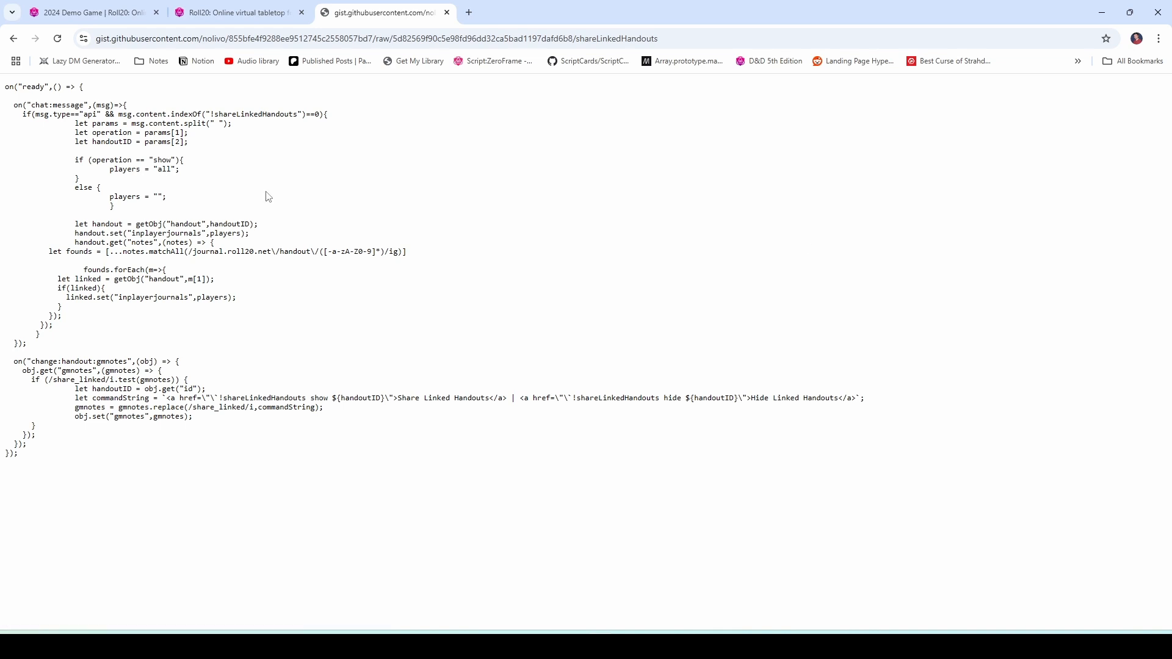
{"action": "left_click", "coordinate": [91, 12]}
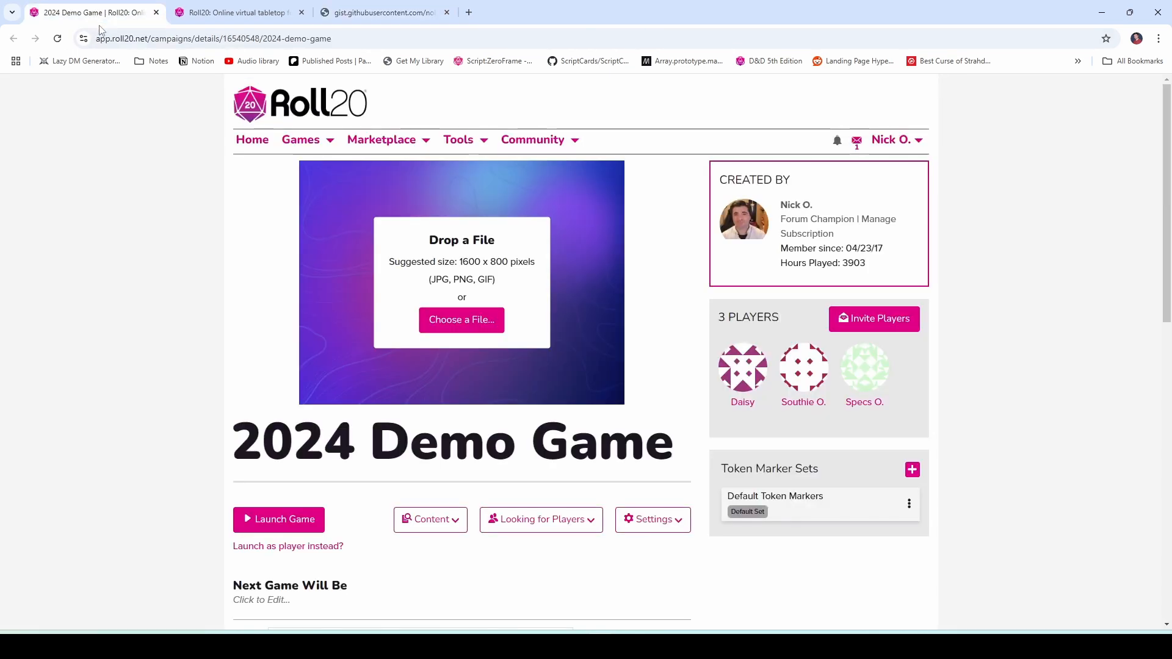
Step: Create a new 2024 Demo Game mod script with the pasted code, named shareLinked
{"action": "left_click", "coordinate": [653, 519]}
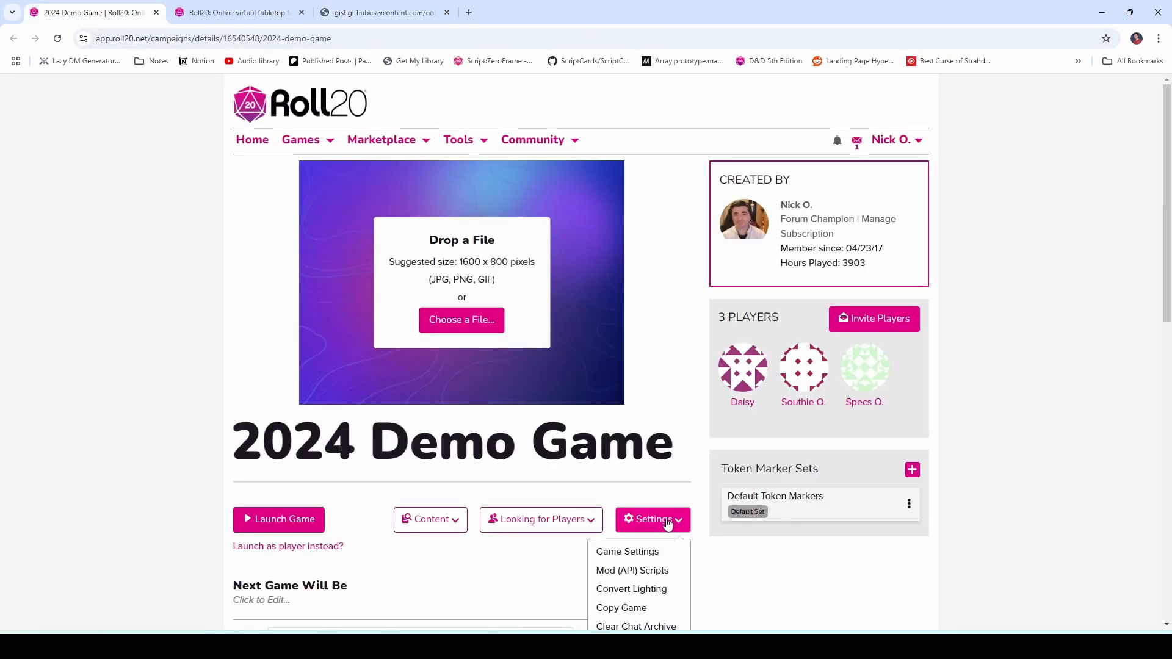
{"action": "left_click", "coordinate": [632, 570]}
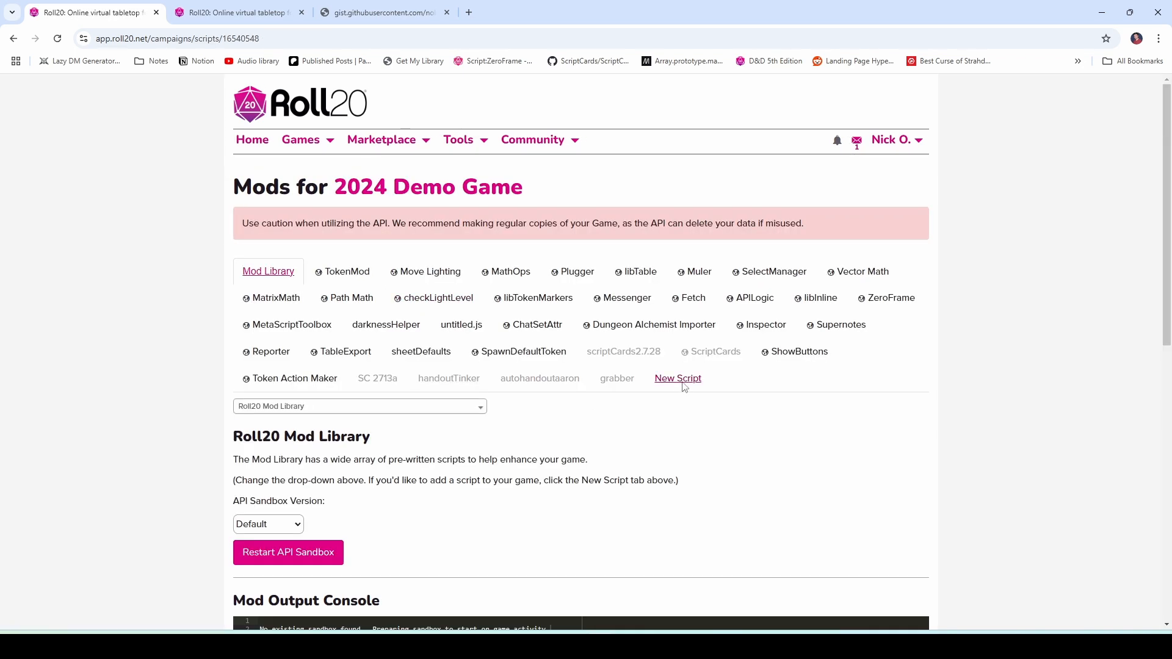
{"action": "left_click", "coordinate": [678, 378]}
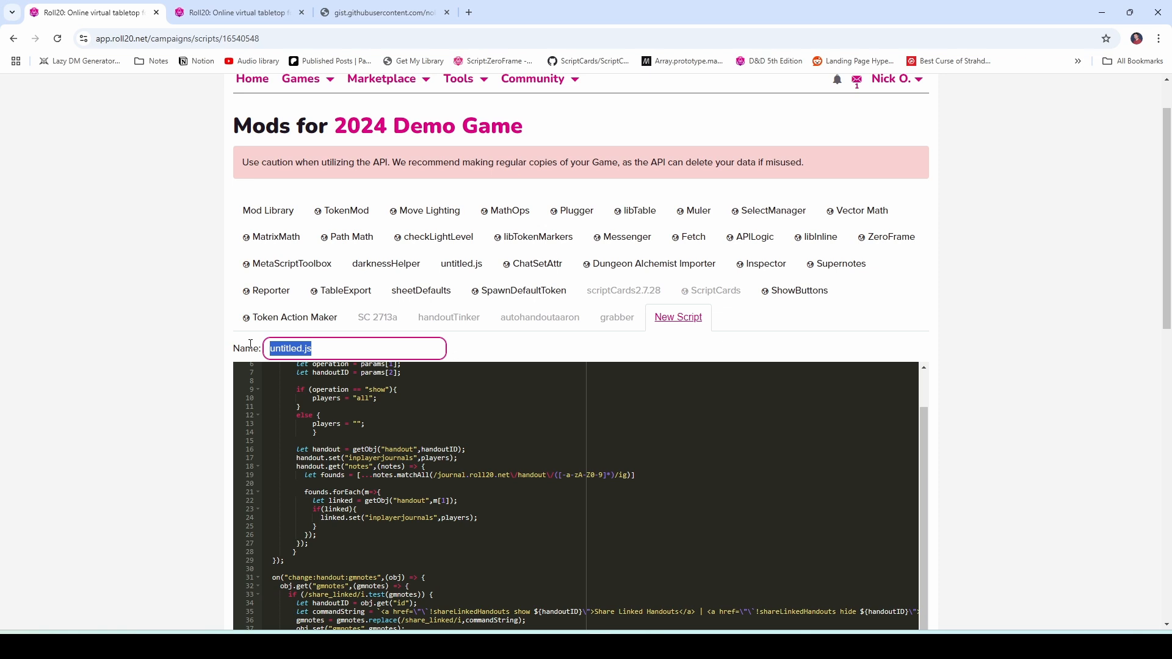
{"action": "type", "text": "shareLinked"}
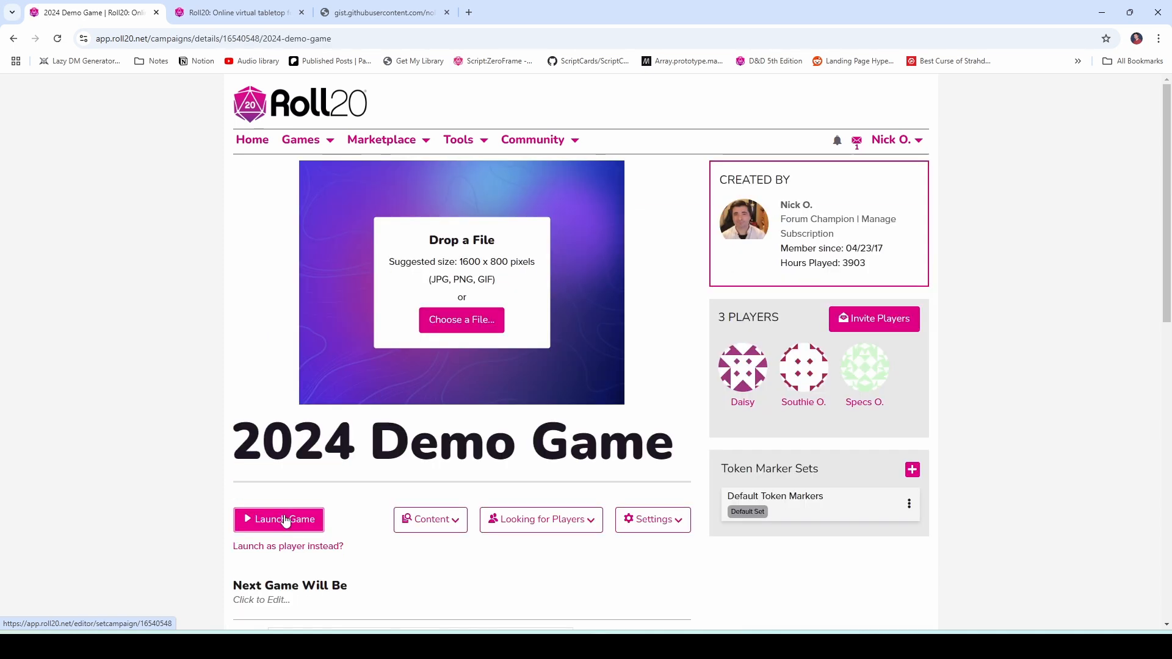
Step: Launch the 2024 Demo Game, open Elmina's Wares, and check then close the Radiance Bomb link
{"action": "left_click", "coordinate": [285, 519]}
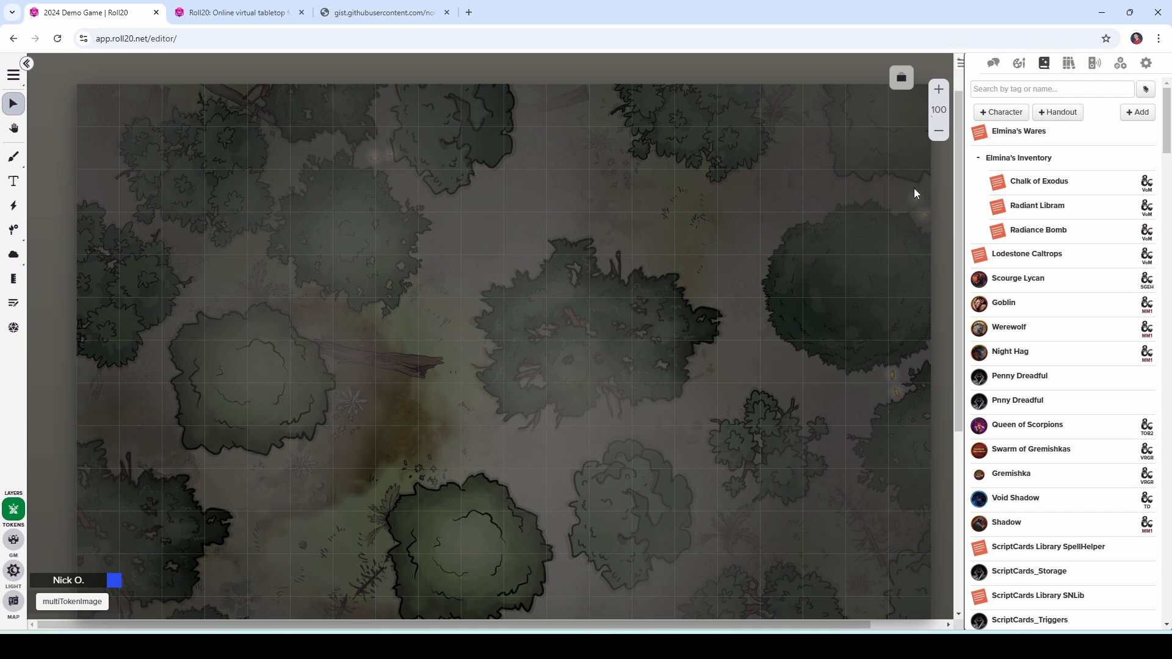
{"action": "double_click", "coordinate": [1019, 132]}
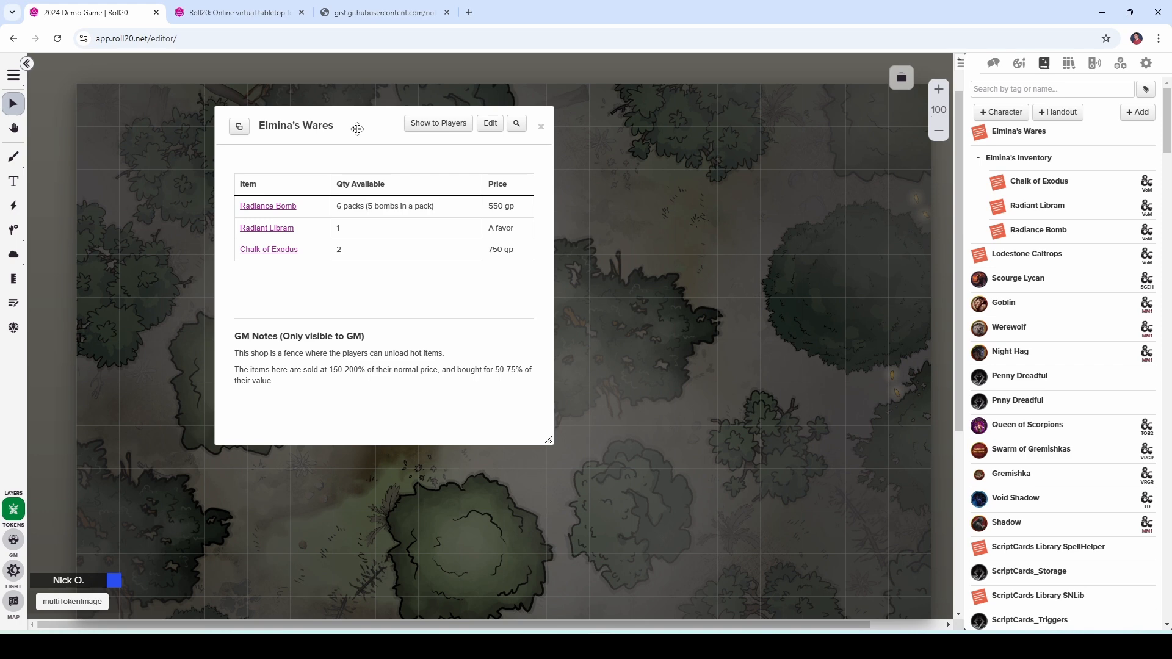
{"action": "mouse_move", "coordinate": [373, 165]}
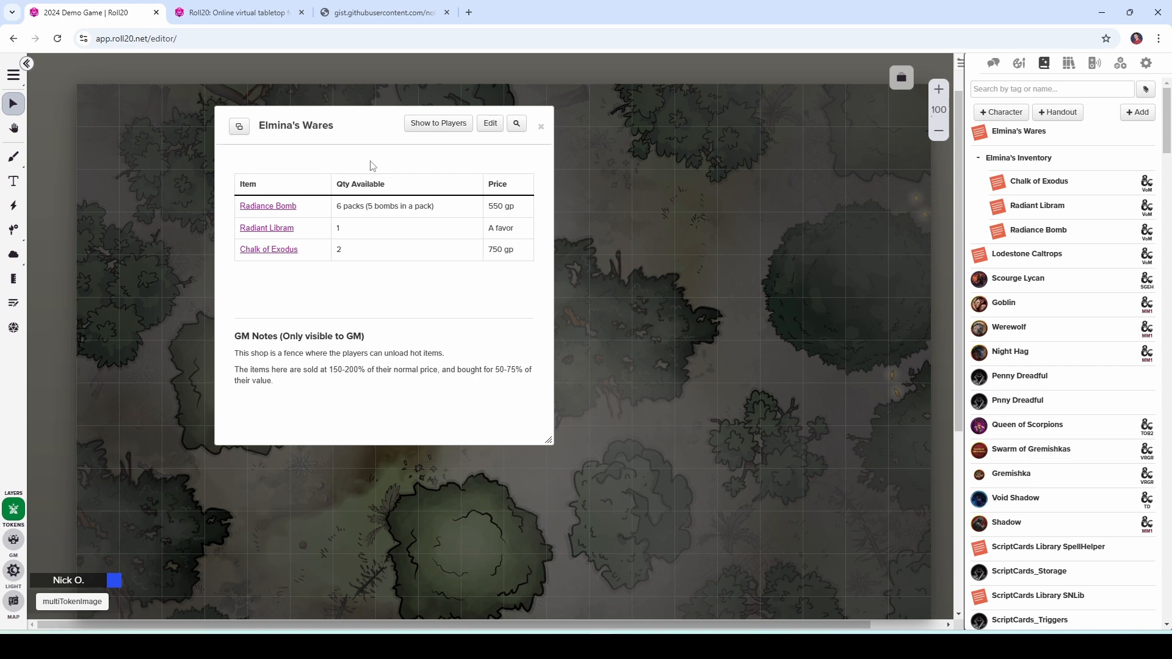
{"action": "left_click", "coordinate": [267, 206]}
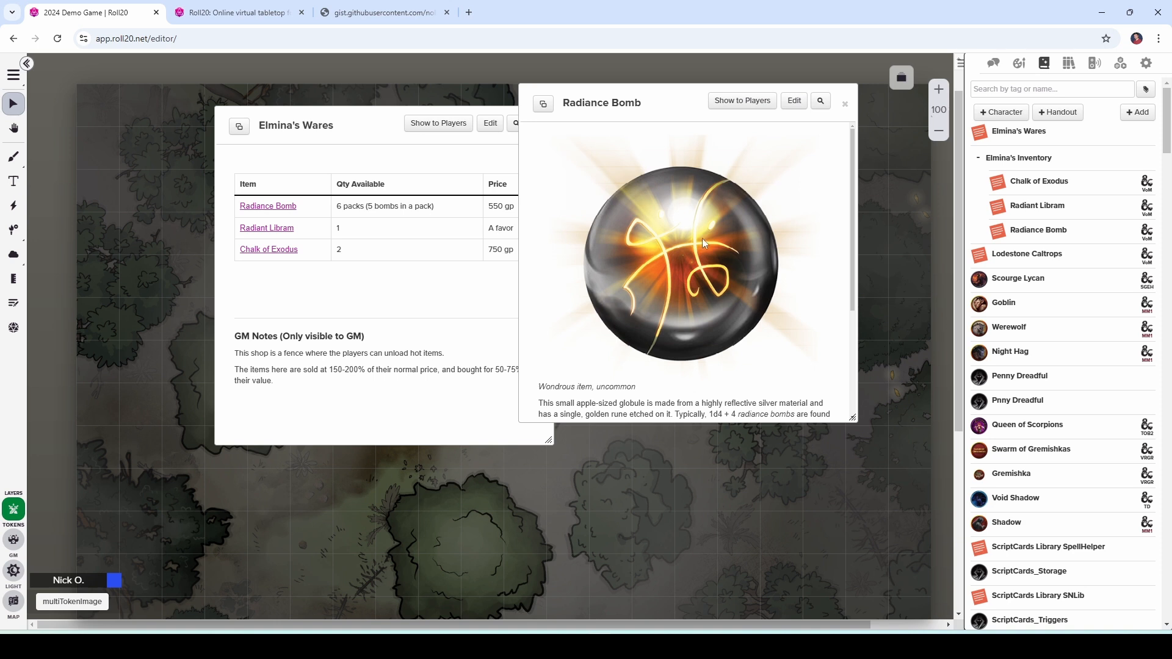
{"action": "scroll", "scroll_direction": "down", "scroll_amount": 3}
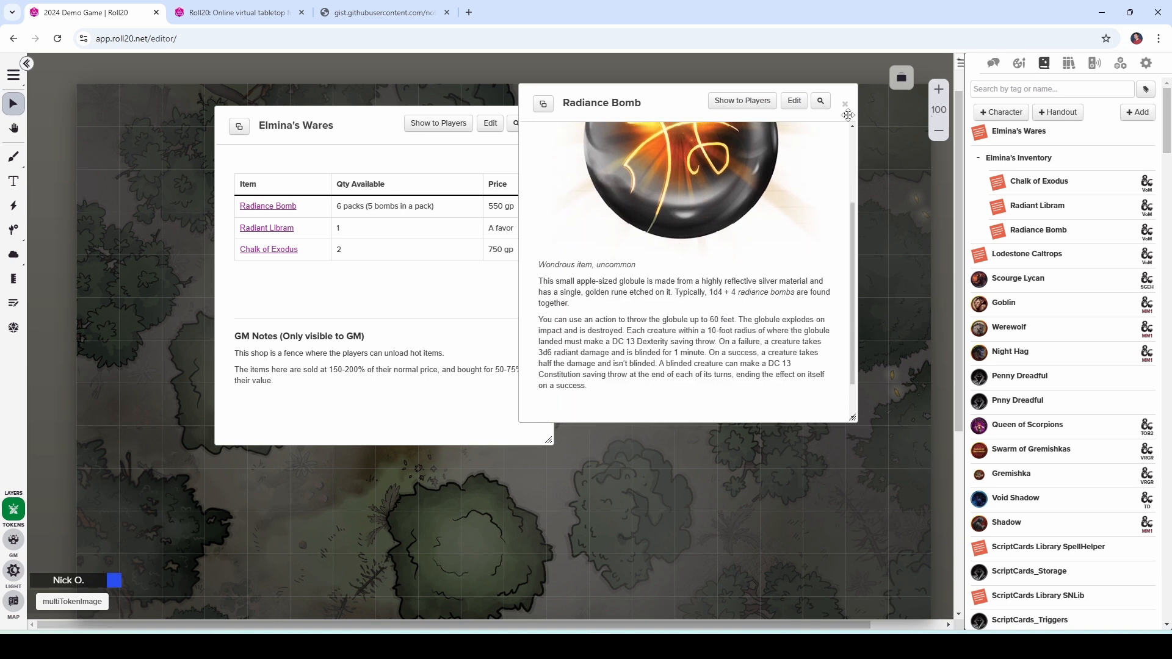
{"action": "left_click", "coordinate": [845, 103]}
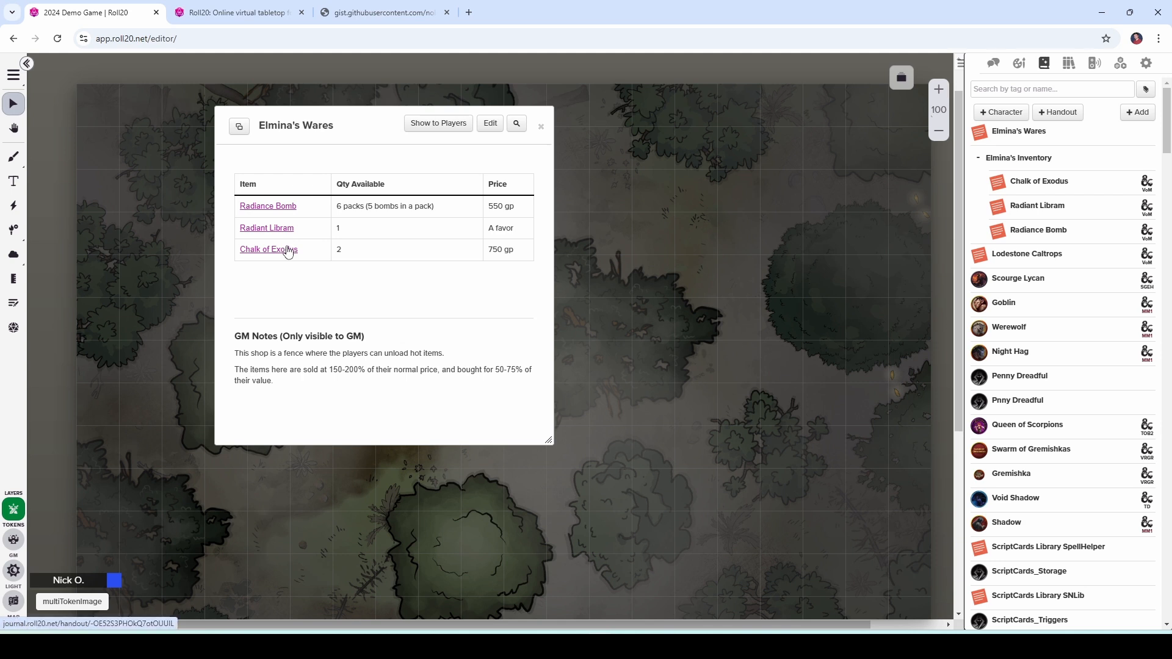
{"action": "mouse_move", "coordinate": [334, 257]}
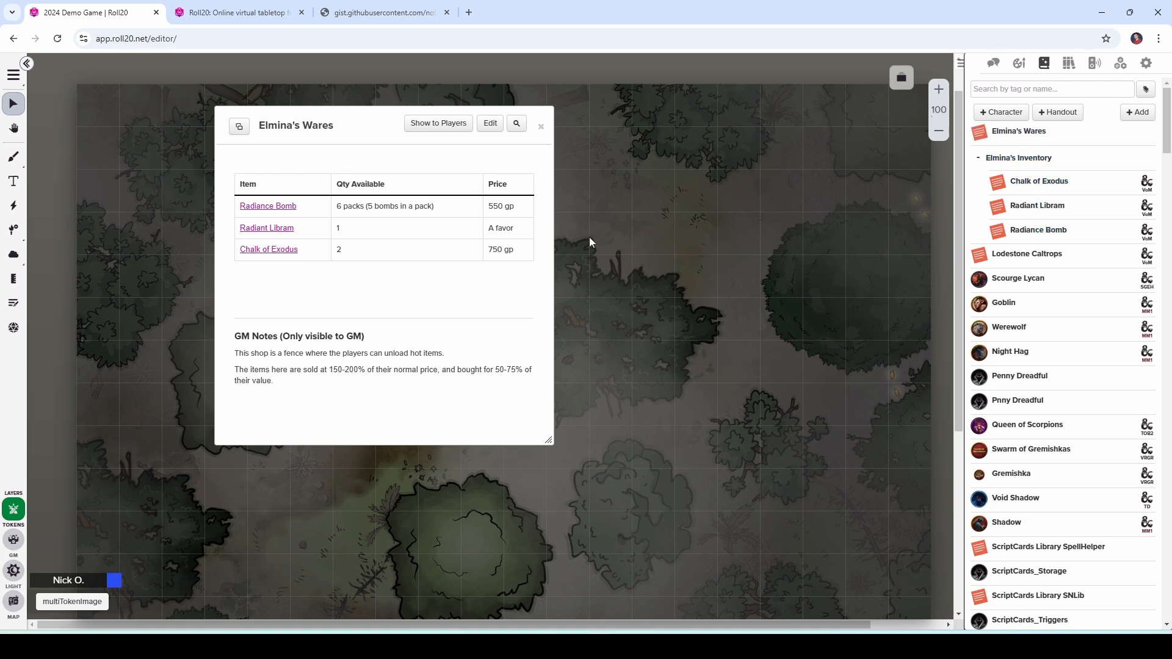
{"action": "mouse_move", "coordinate": [423, 272]}
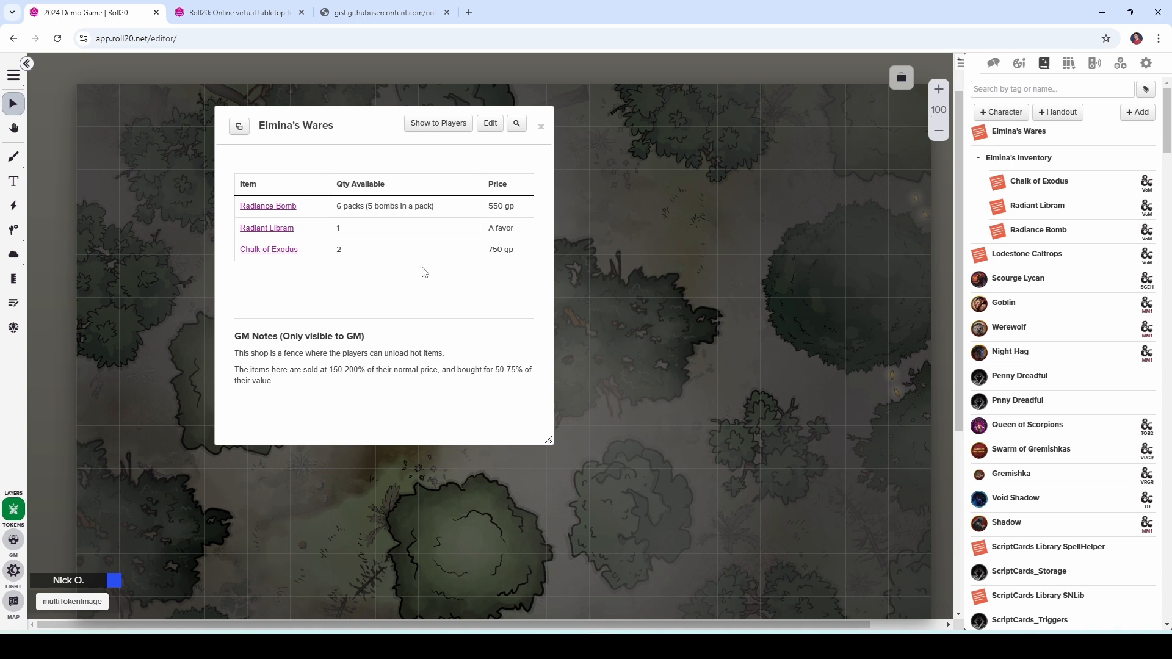
{"action": "mouse_move", "coordinate": [622, 264]}
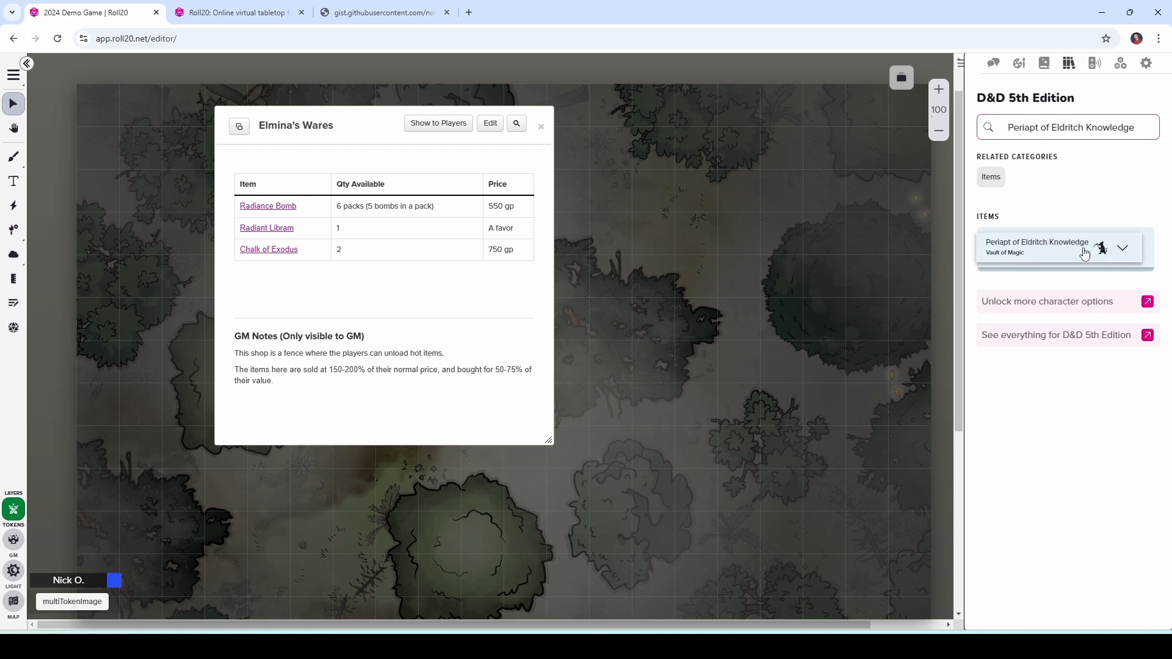
Step: Drag Periapt of Eldritch Knowledge from the Compendium onto the tabletop and close its new handout
{"action": "left_click_drag", "start_coordinate": [1083, 246], "coordinate": [755, 241]}
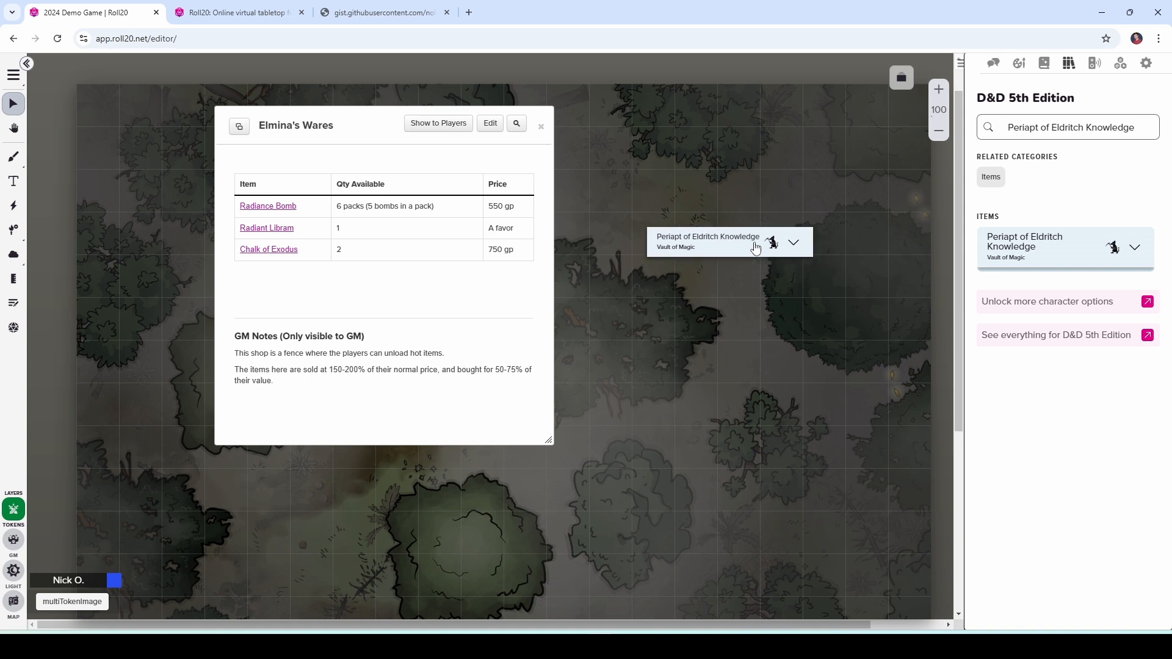
{"action": "left_click", "coordinate": [708, 242]}
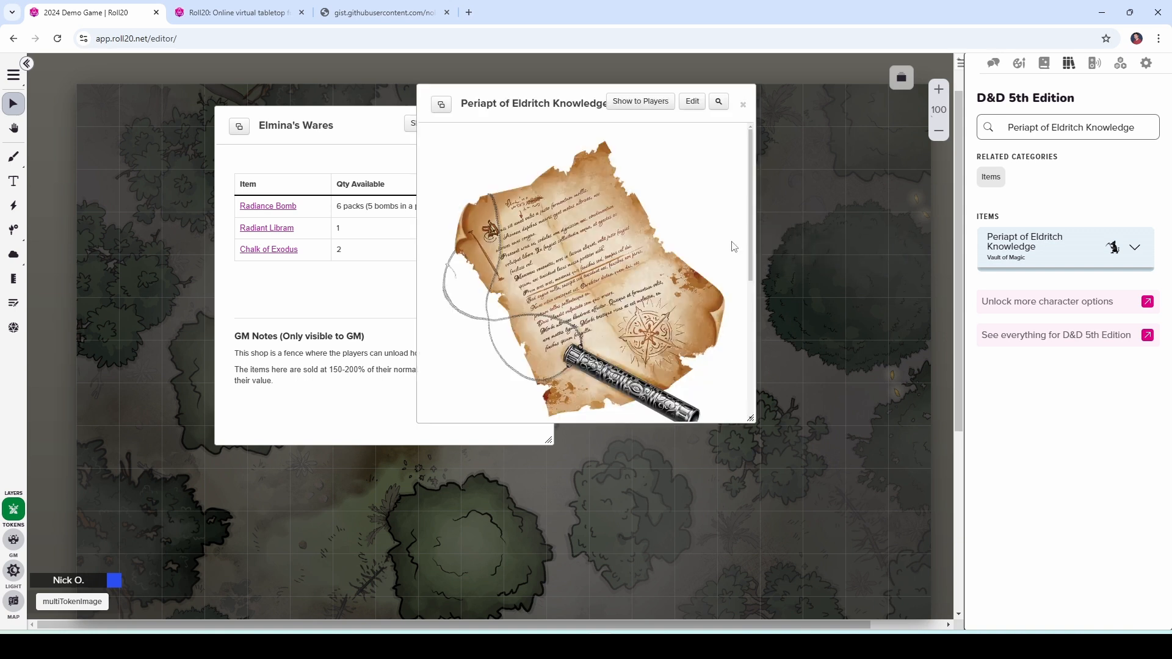
{"action": "mouse_move", "coordinate": [741, 114]}
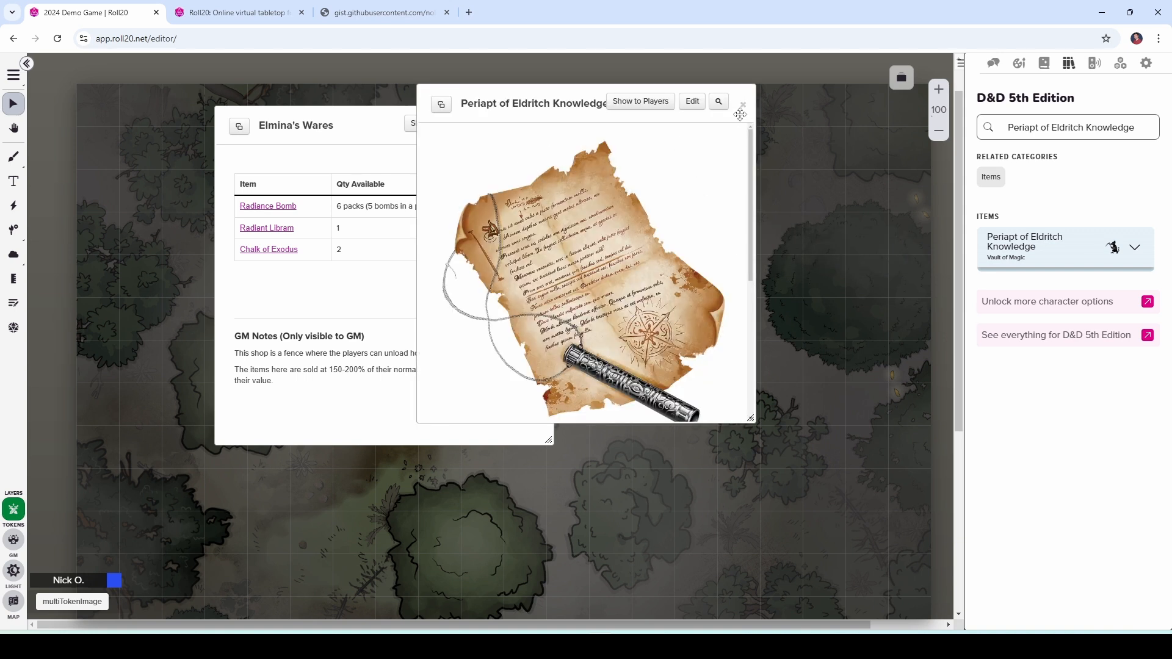
{"action": "left_click", "coordinate": [1044, 63]}
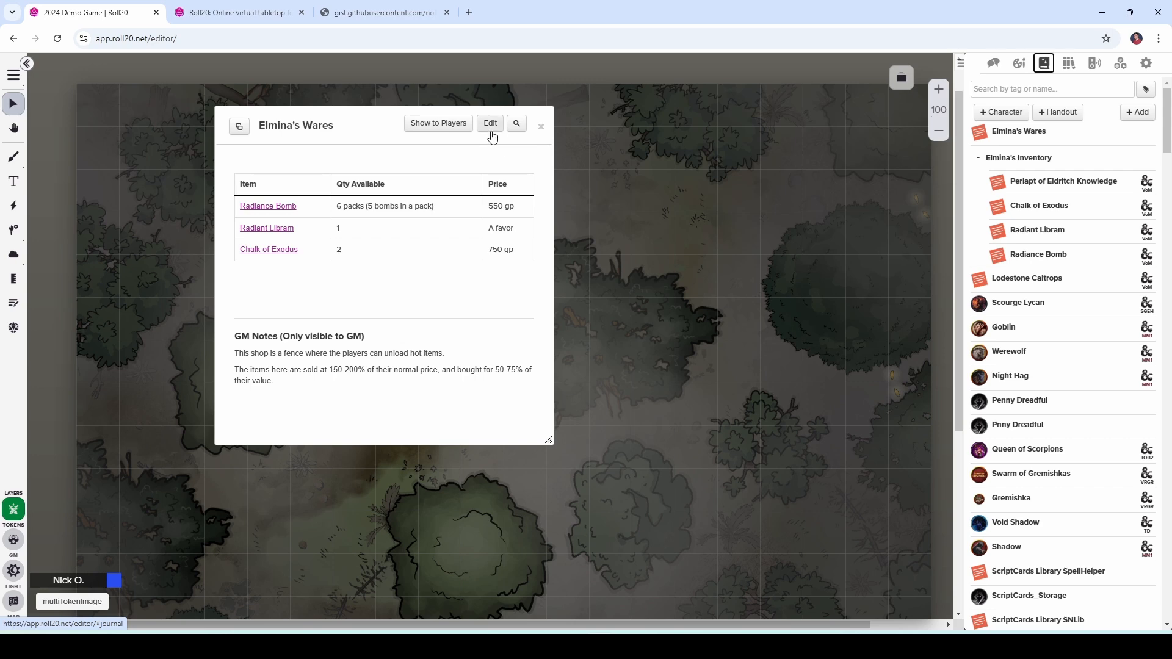
Step: Add a Periapt of Eldritch Knowledge row (quantity 1, 1000 gp) below Chalk of Exodus and save
{"action": "left_click", "coordinate": [490, 122]}
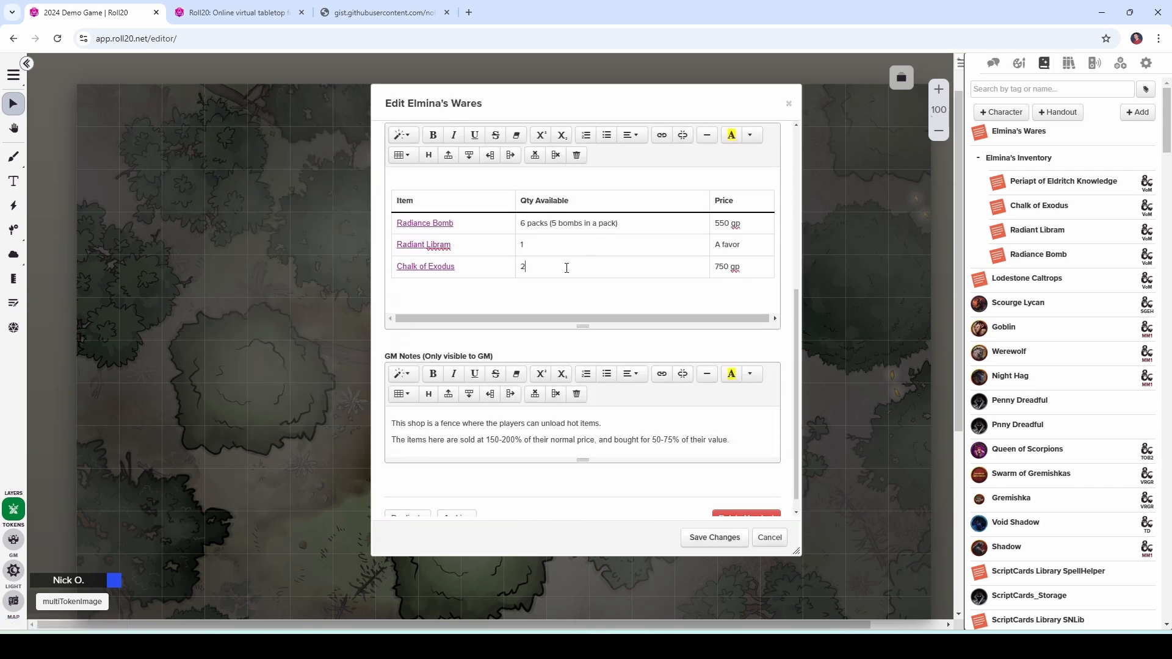
{"action": "mouse_move", "coordinate": [469, 155]}
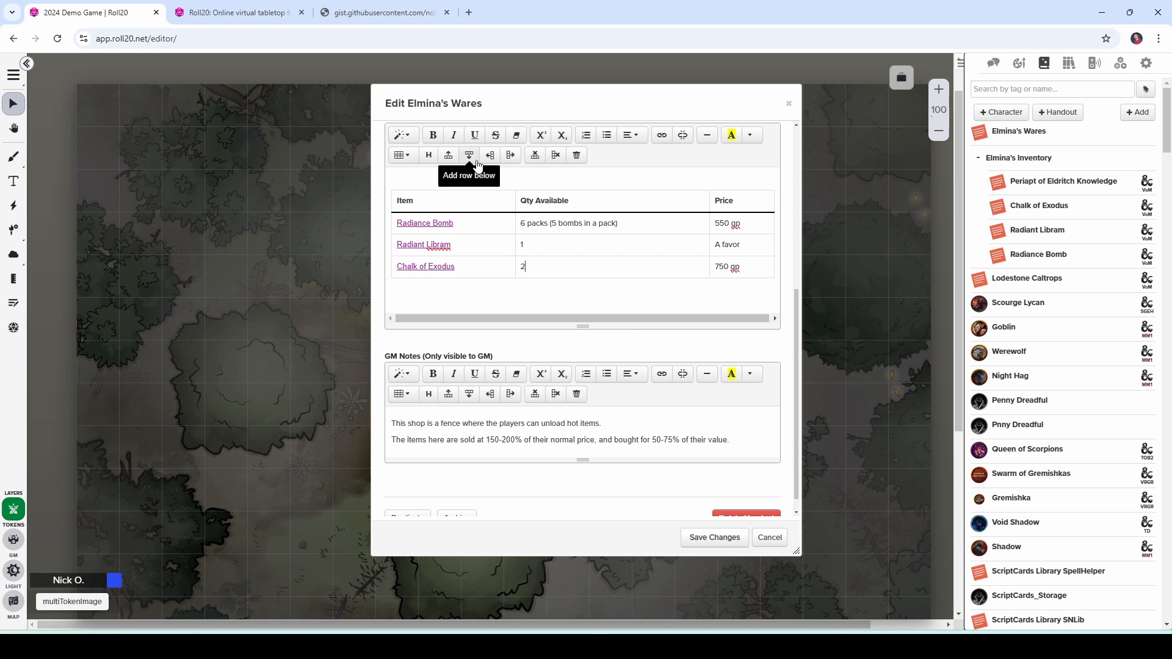
{"action": "left_click", "coordinate": [469, 155]}
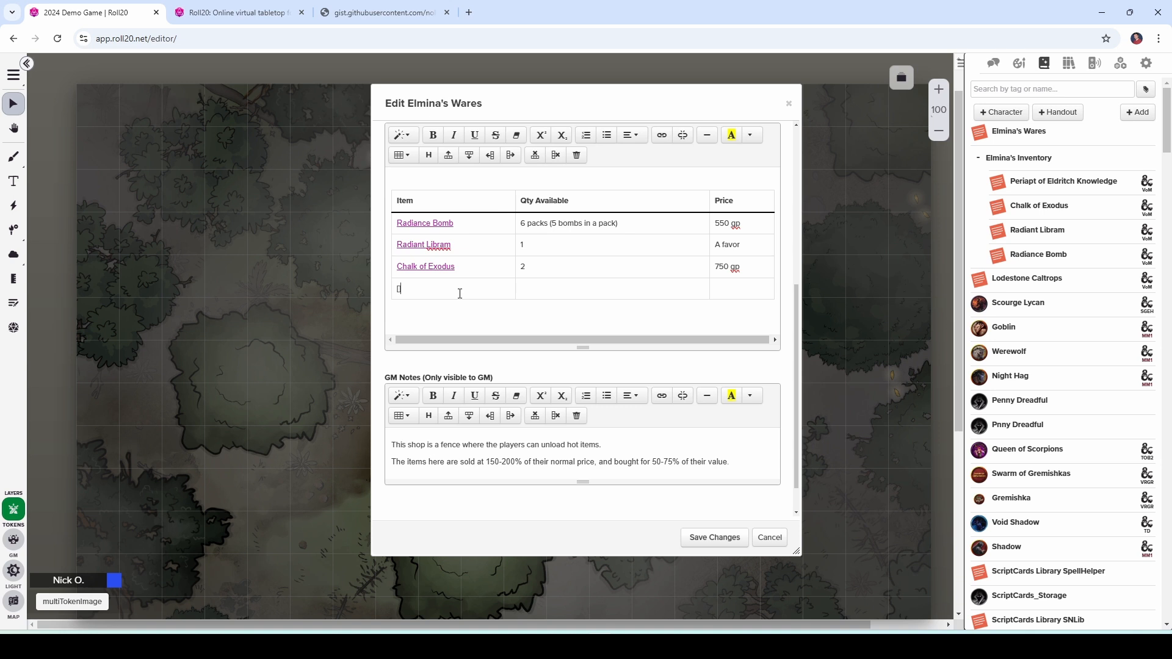
{"action": "mouse_move", "coordinate": [1041, 190]}
{"action": "type", "text": "Periapt of Eldritch Knowledge"}
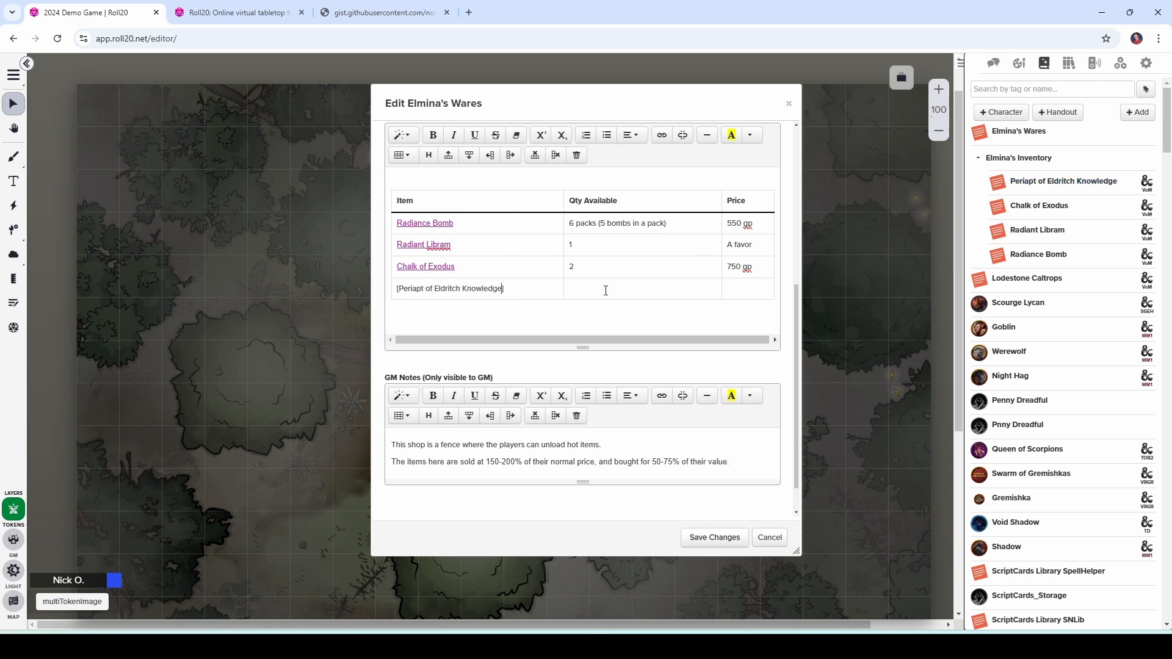
{"action": "type", "text": "1"}
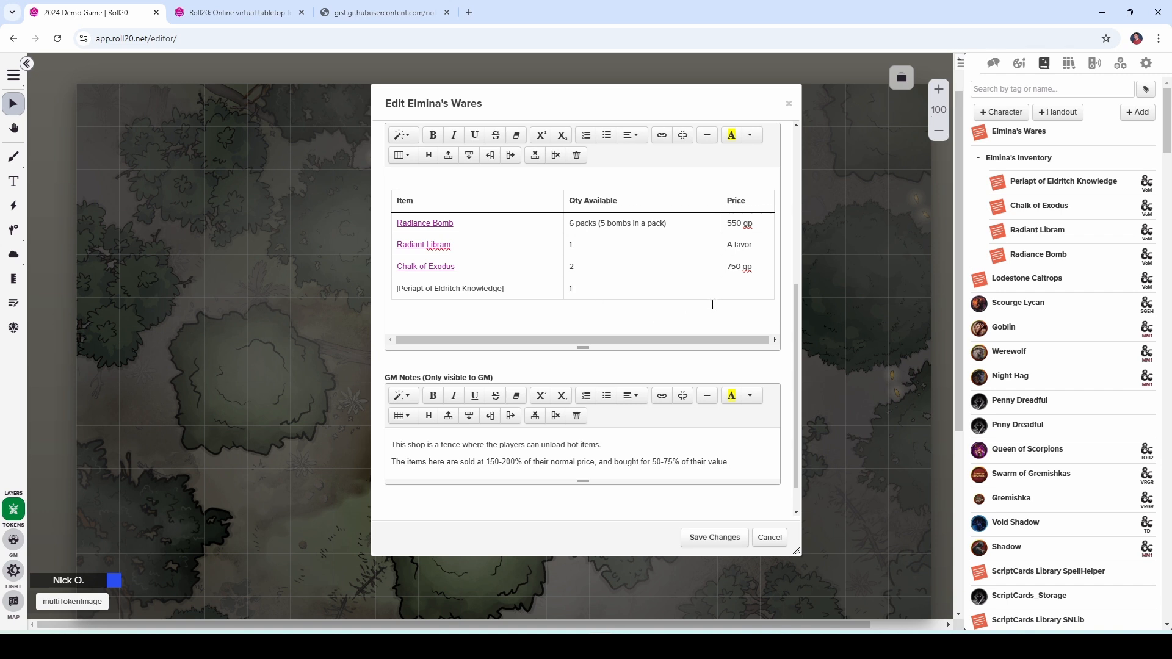
{"action": "type", "text": "1000 gp"}
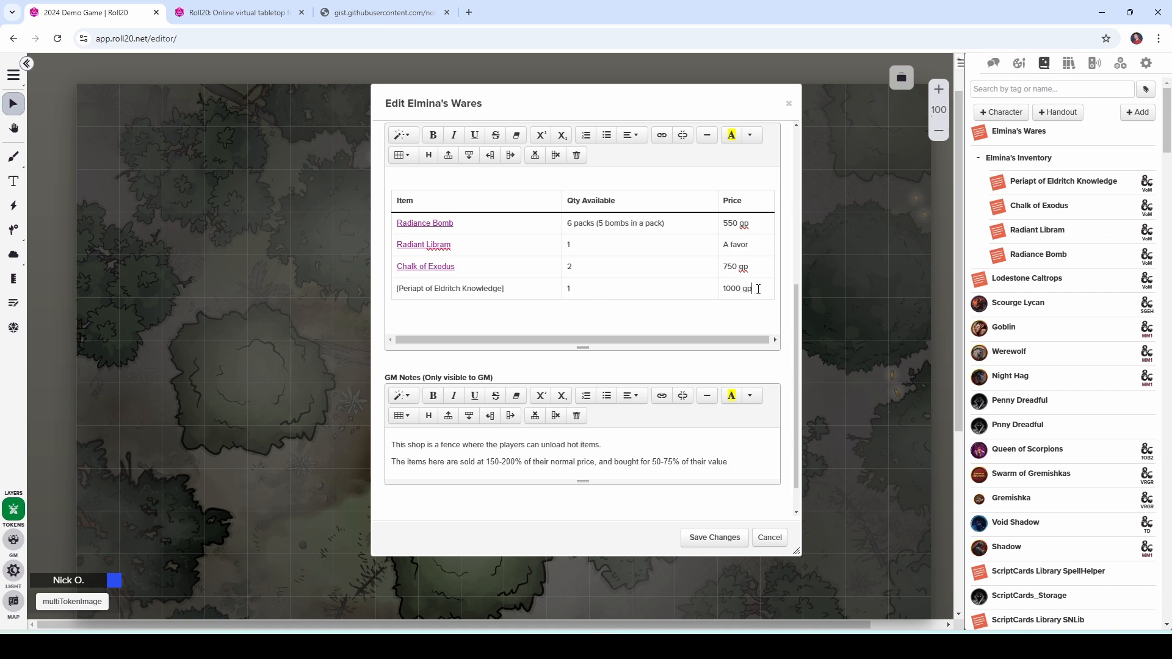
{"action": "left_click", "coordinate": [714, 537]}
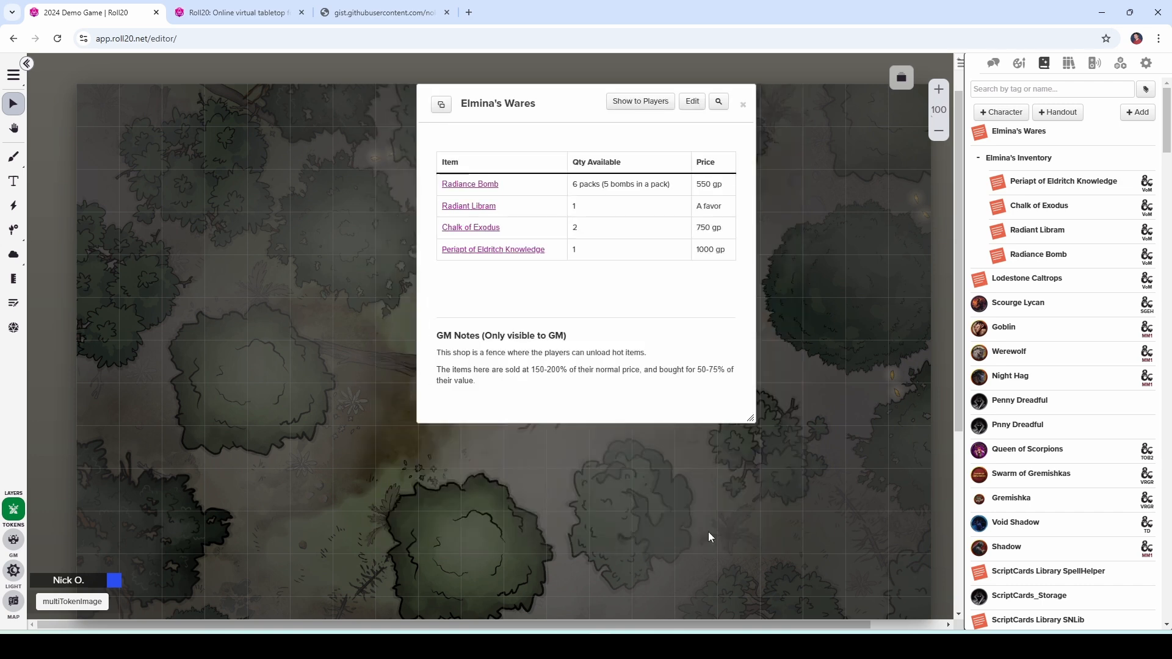
{"action": "mouse_move", "coordinate": [511, 254]}
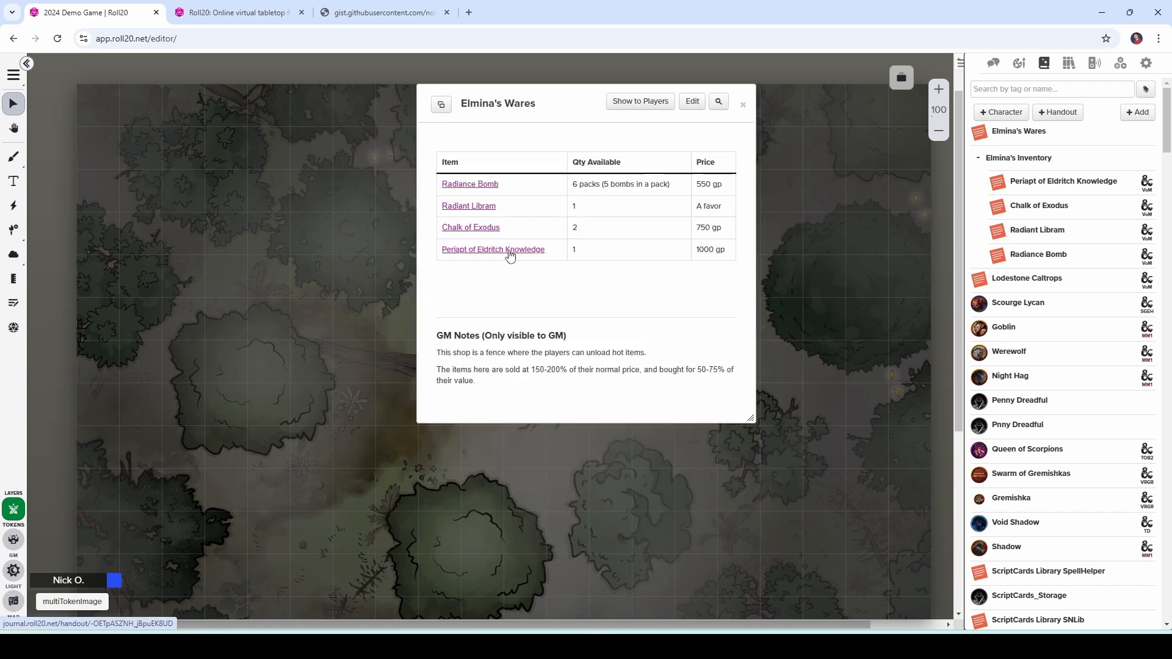
{"action": "left_click", "coordinate": [493, 250]}
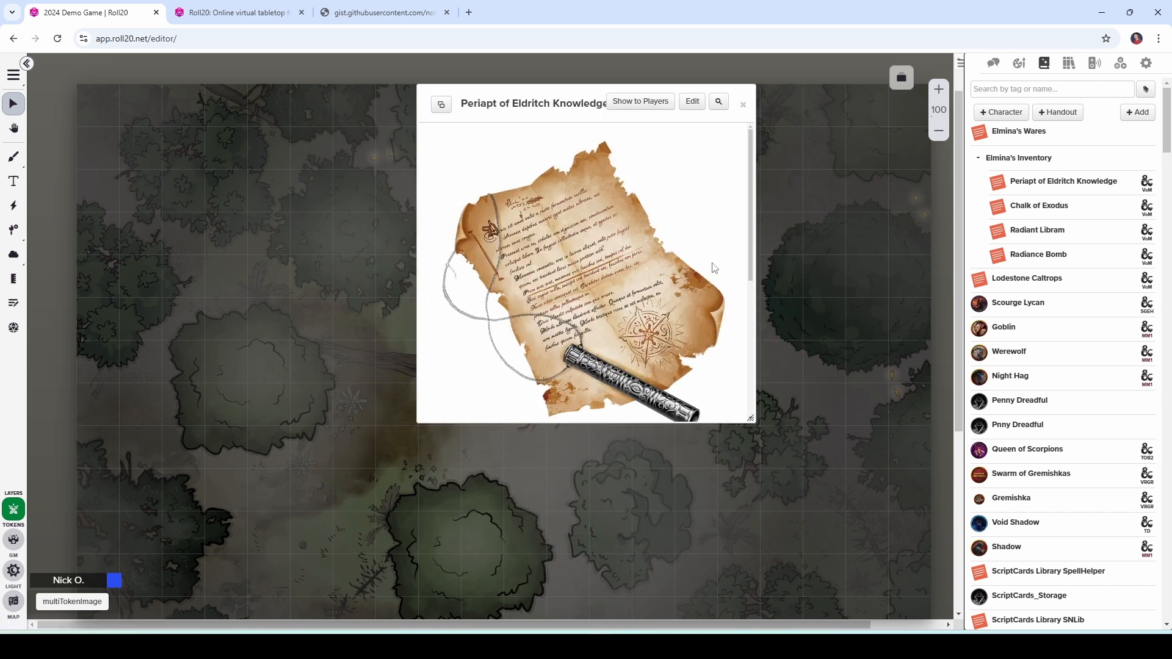
{"action": "left_click", "coordinate": [1019, 131]}
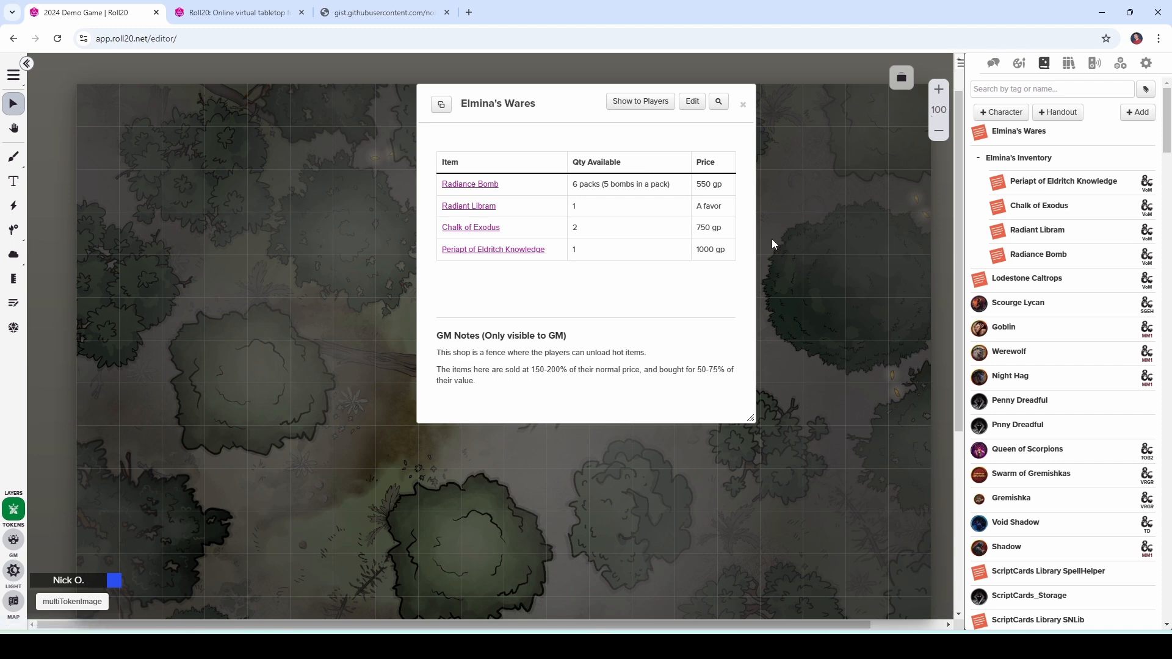
{"action": "mouse_move", "coordinate": [692, 101]}
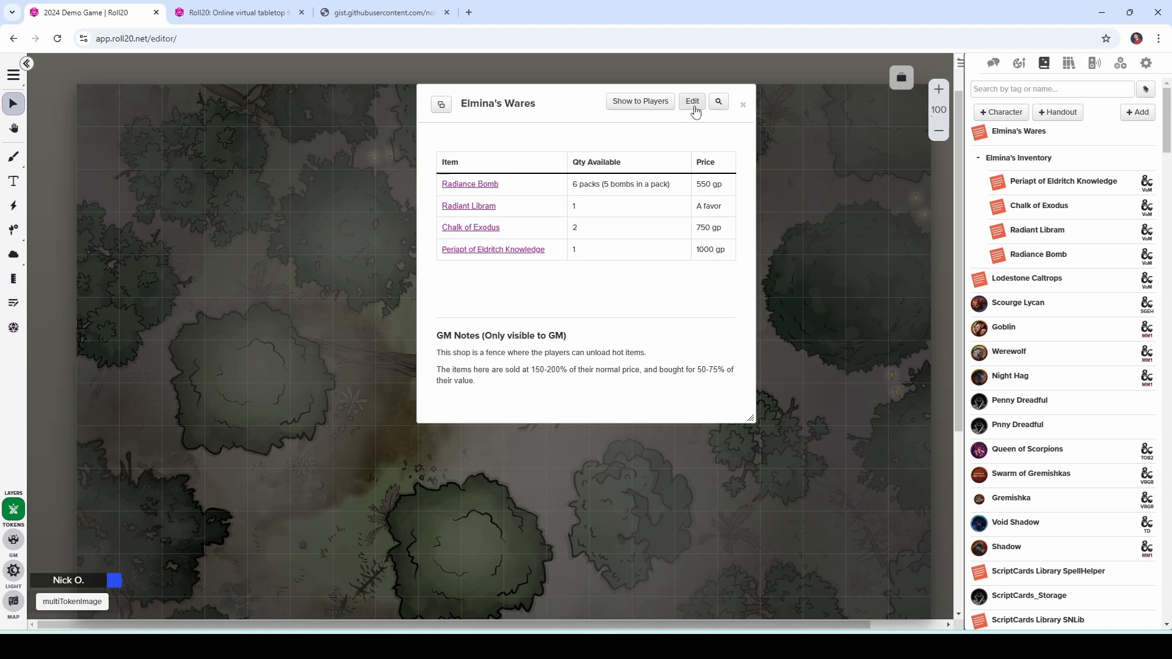
Step: Type share_linked on a new line in Elmina's Wares GM Notes and save the changes
{"action": "left_click", "coordinate": [692, 100]}
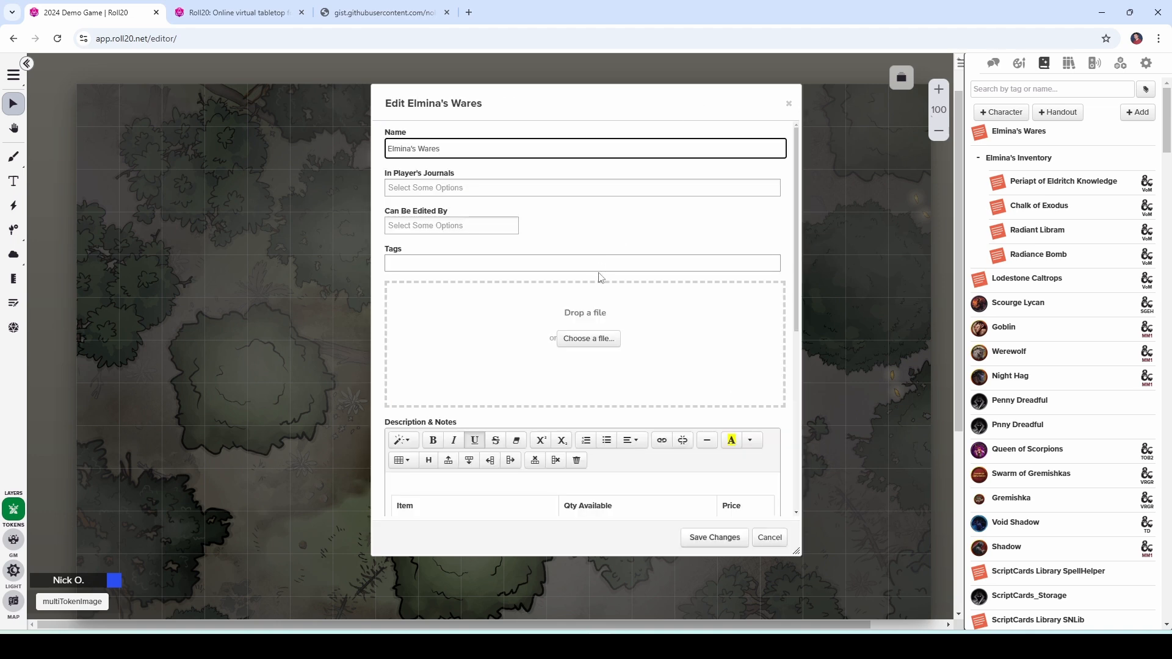
{"action": "scroll", "scroll_direction": "down", "scroll_amount": 3}
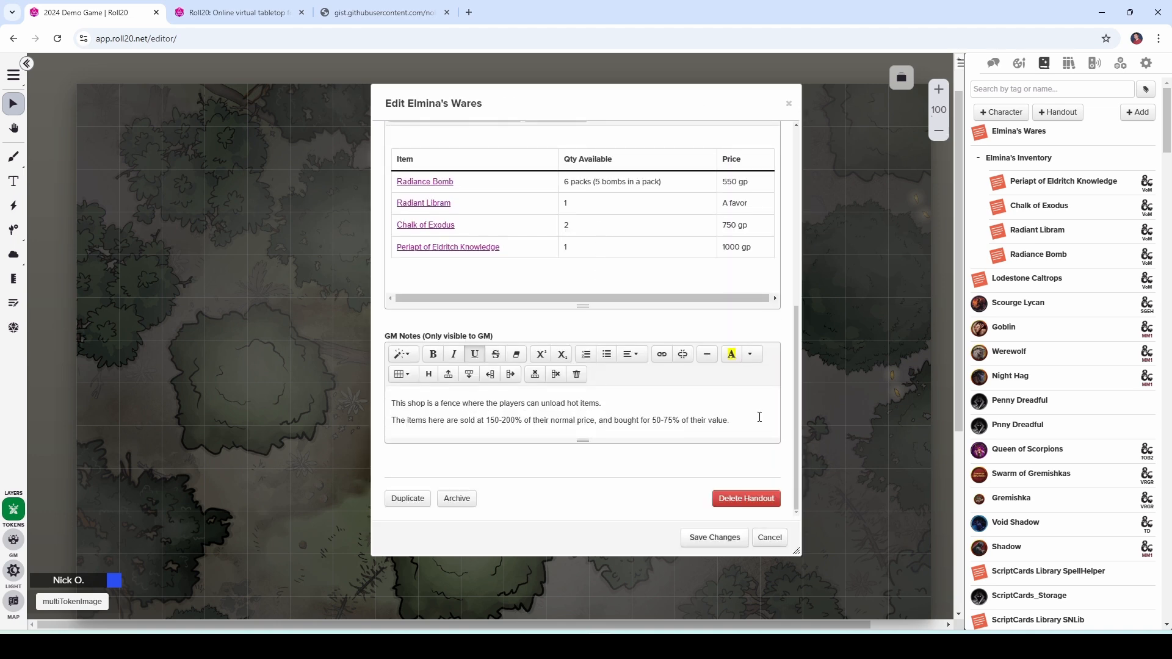
{"action": "type", "text": "share_"}
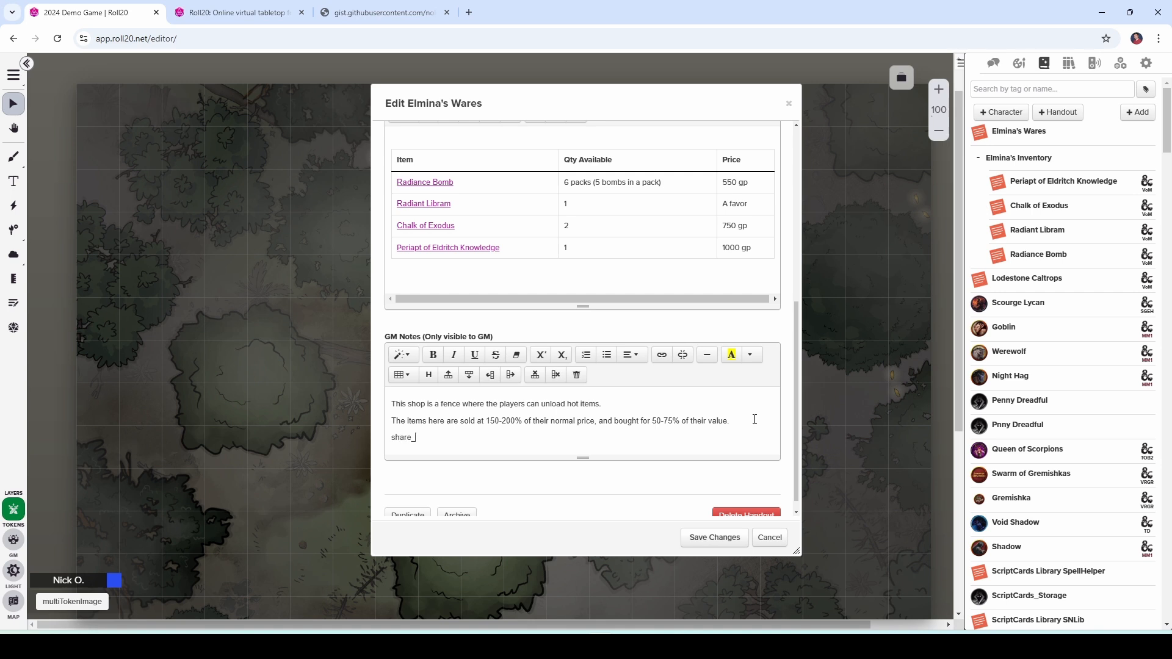
{"action": "type", "text": "linked"}
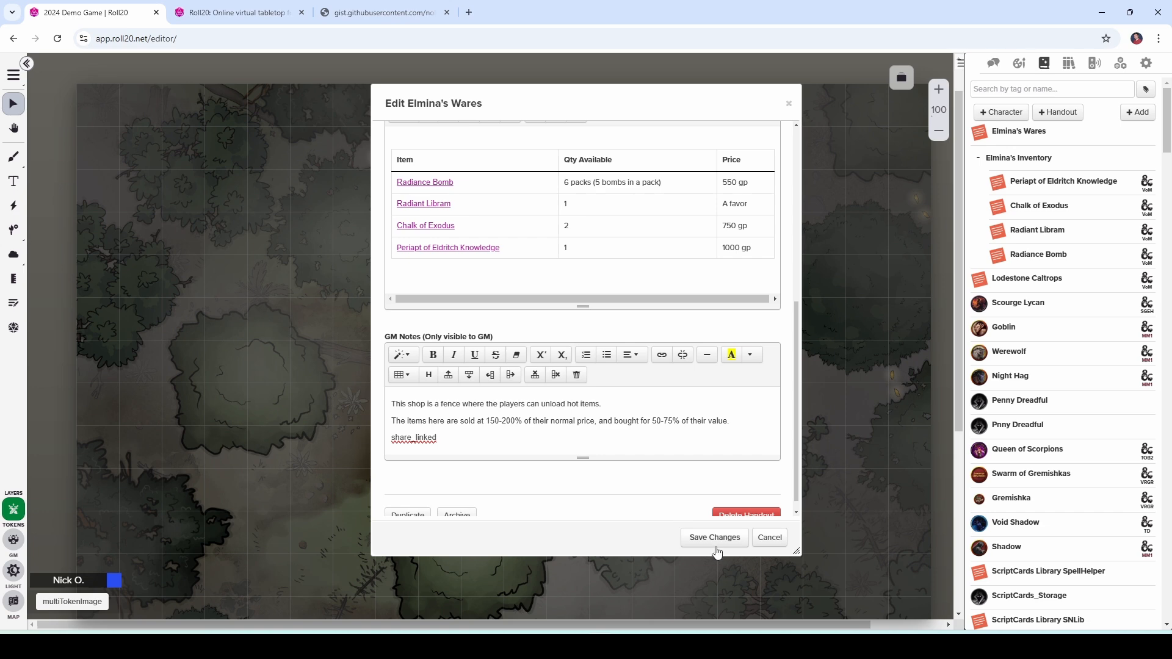
{"action": "left_click", "coordinate": [714, 537]}
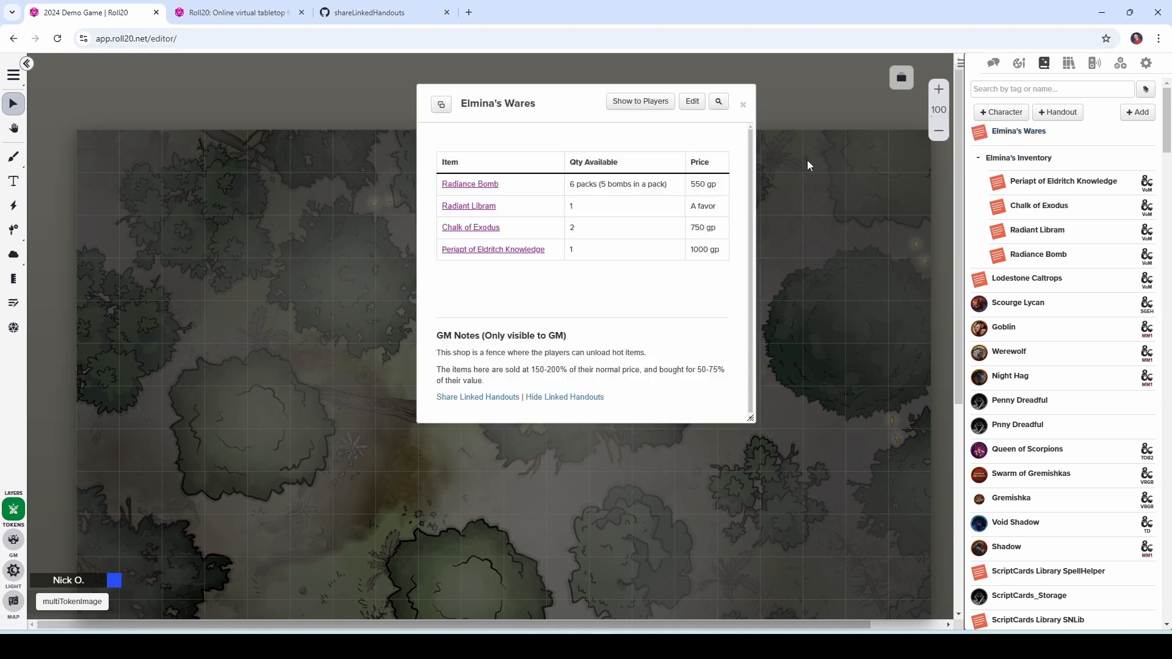
{"action": "mouse_move", "coordinate": [515, 389]}
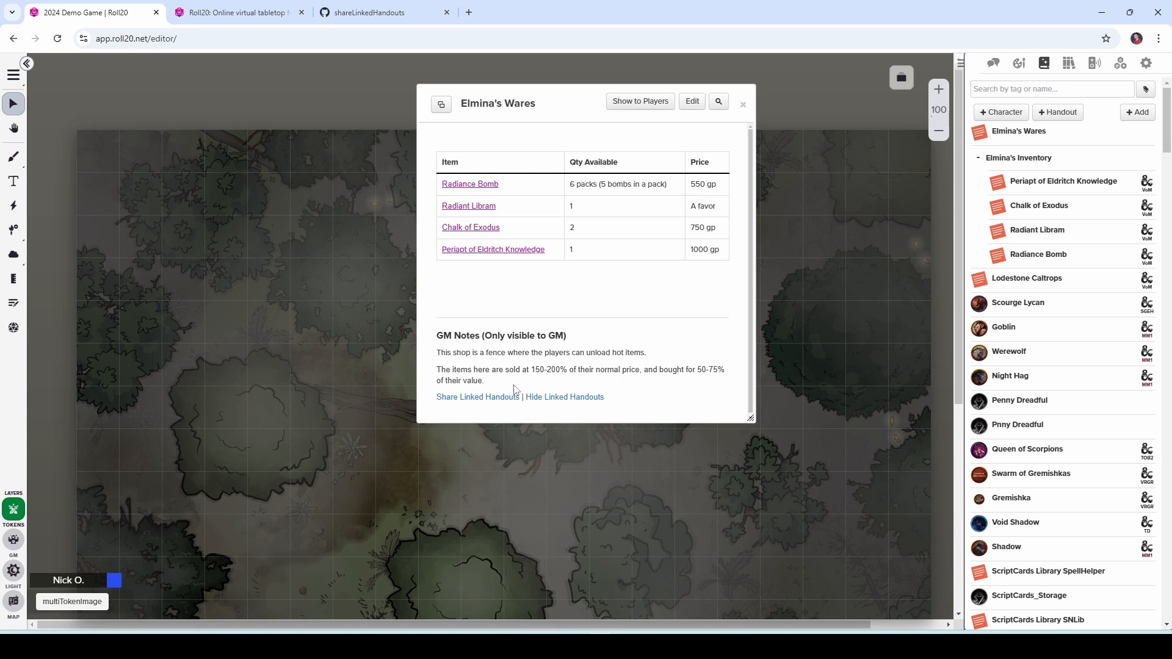
{"action": "mouse_move", "coordinate": [476, 407]}
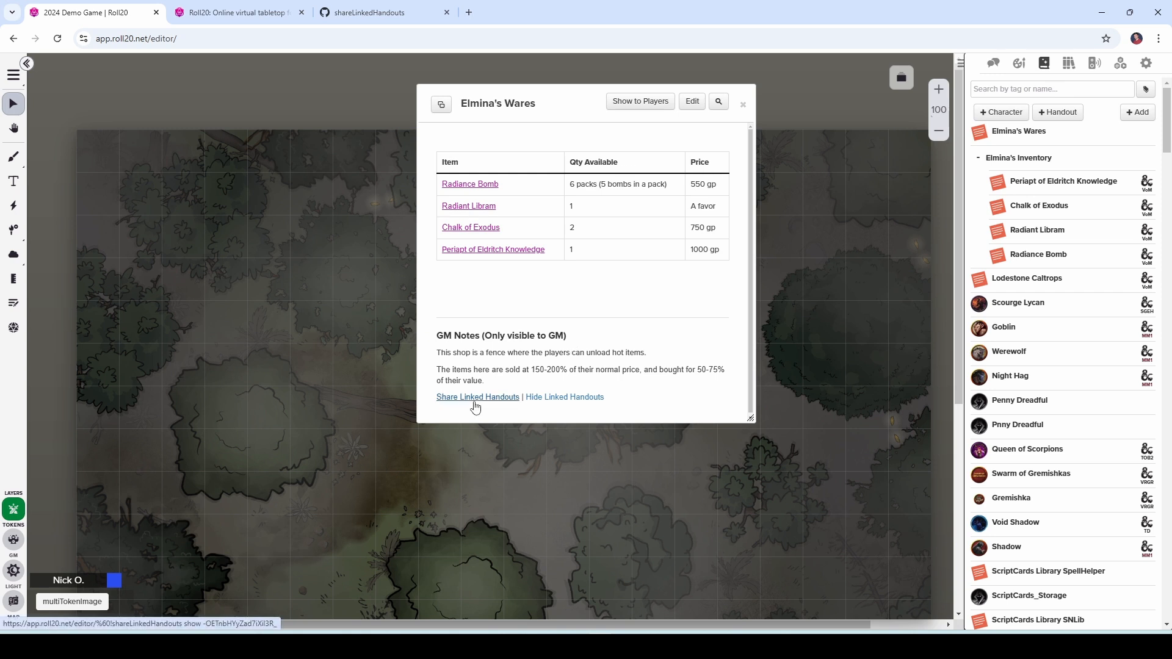
{"action": "mouse_move", "coordinate": [480, 405]}
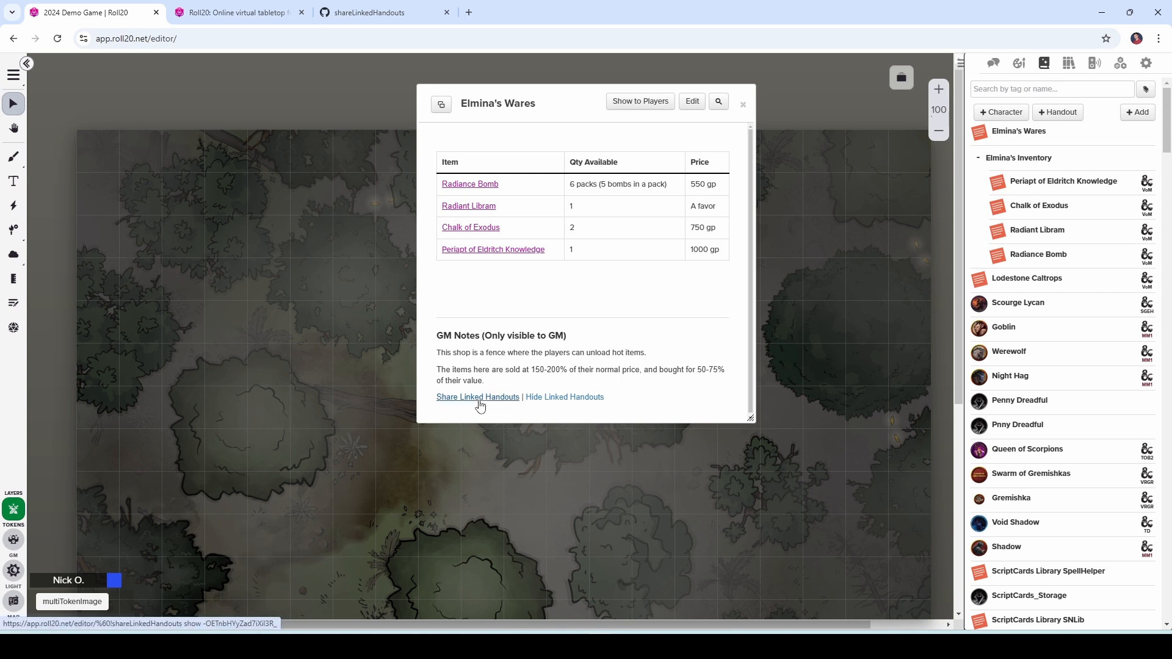
{"action": "mouse_move", "coordinate": [460, 405]}
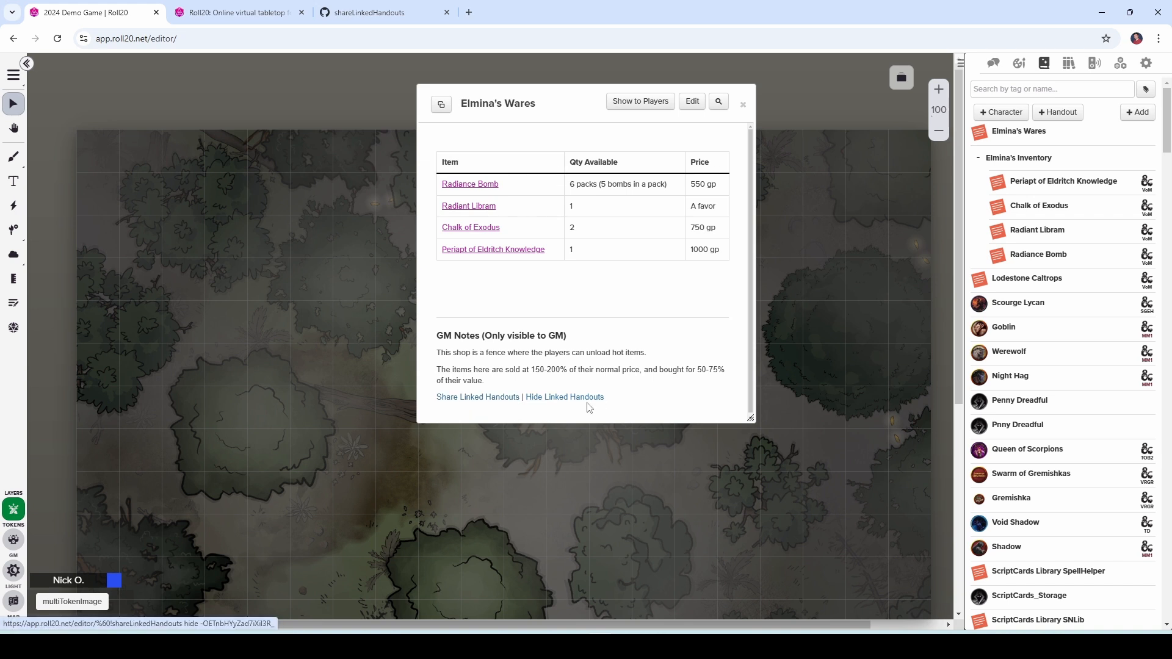
{"action": "mouse_move", "coordinate": [493, 426]}
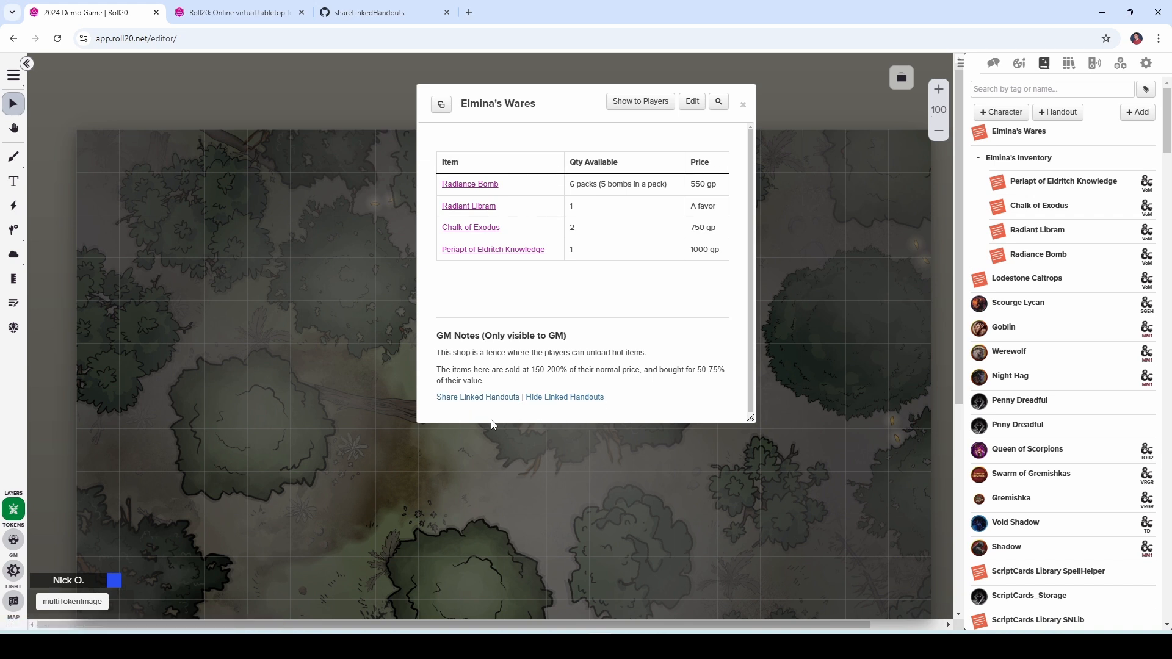
{"action": "mouse_move", "coordinate": [479, 406]}
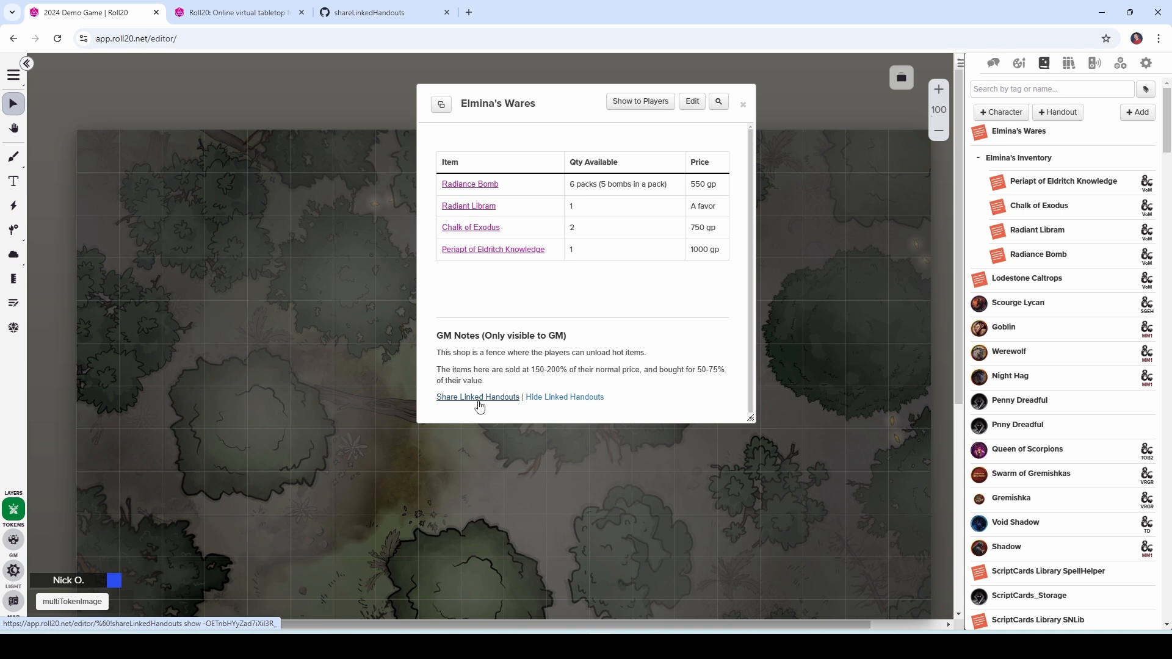
Step: Use the Share Linked Handouts link to share the linked item handouts with players
{"action": "left_click", "coordinate": [478, 397]}
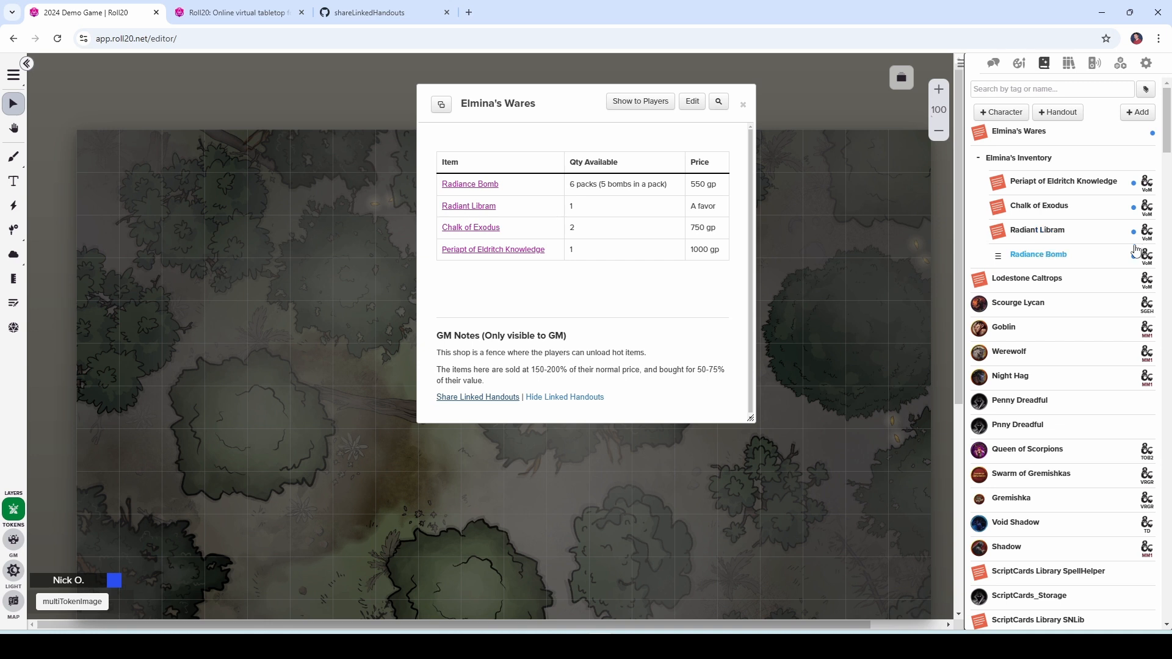
{"action": "mouse_move", "coordinate": [1137, 263]}
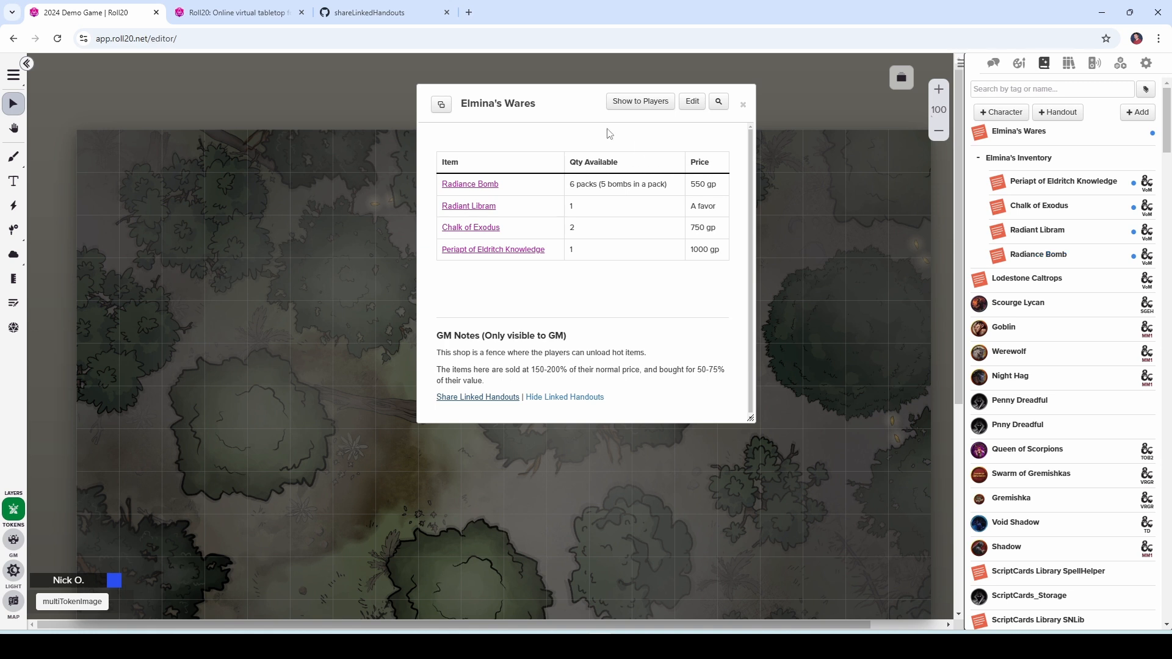
{"action": "mouse_move", "coordinate": [640, 108]}
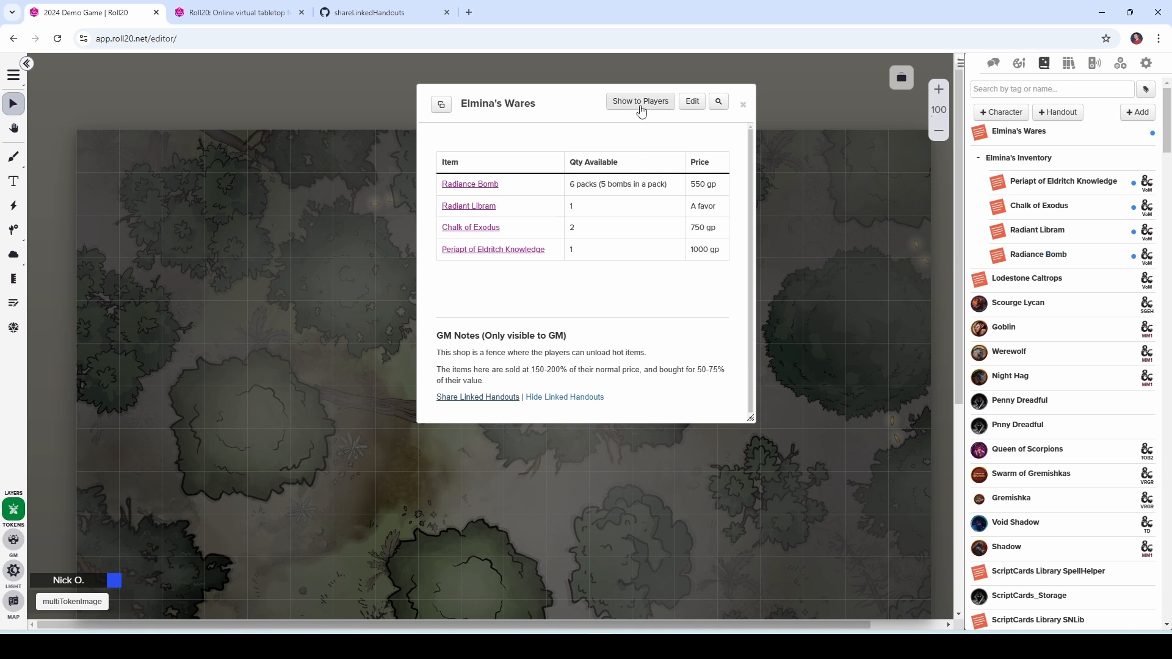
{"action": "mouse_move", "coordinate": [475, 237]}
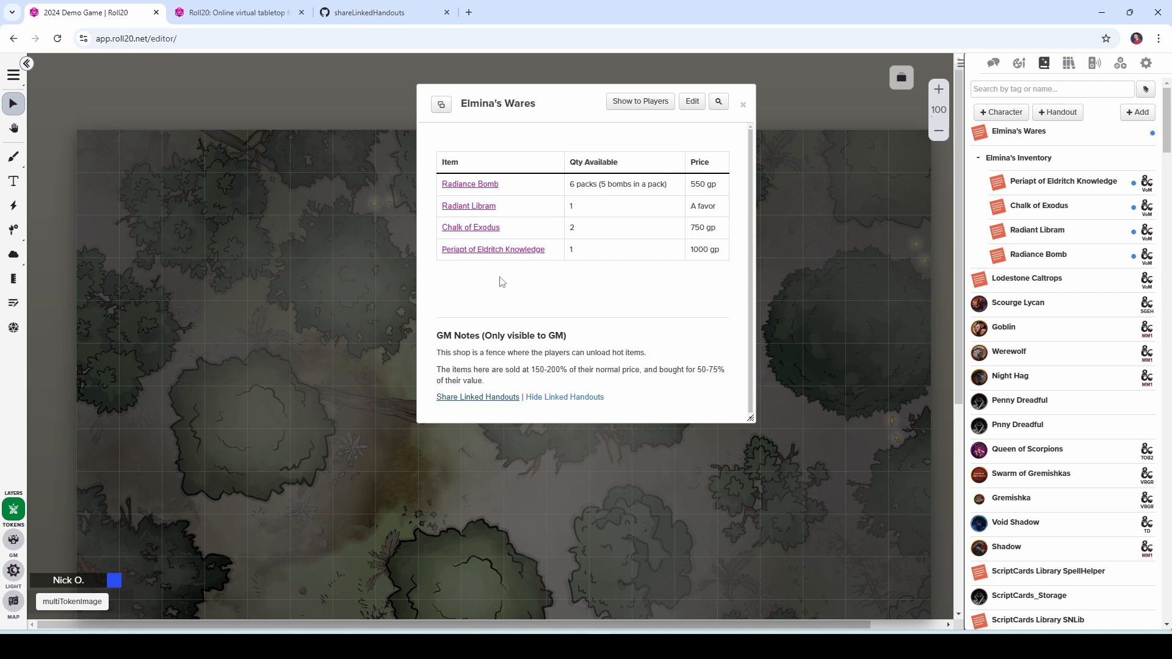
{"action": "mouse_move", "coordinate": [566, 284]}
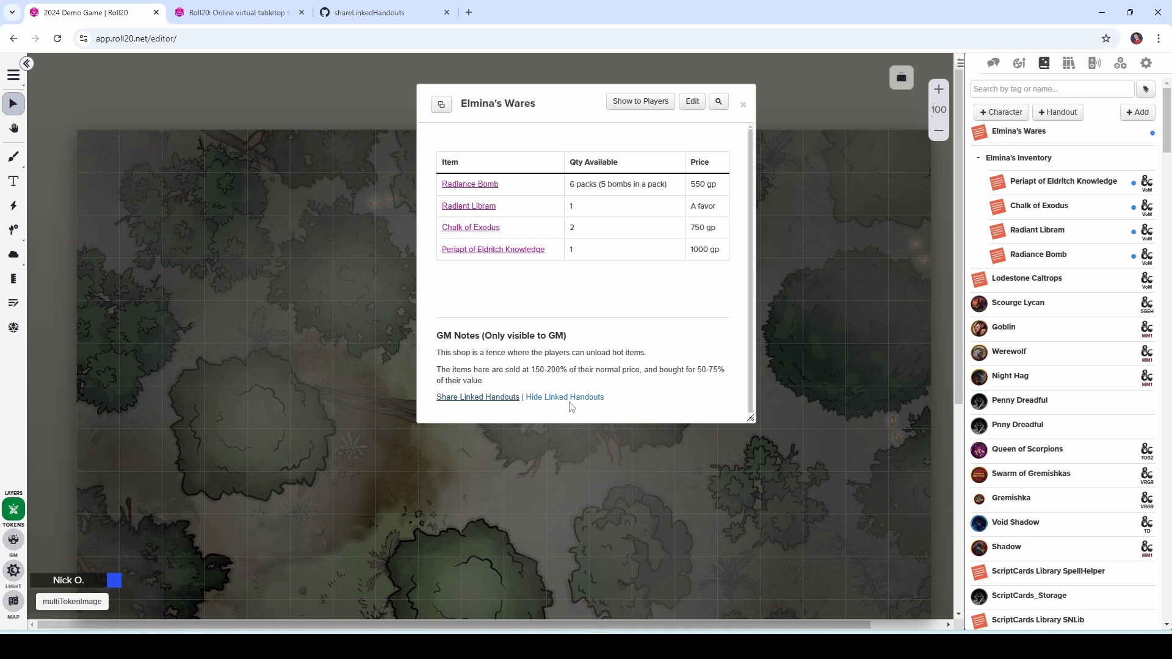
{"action": "mouse_move", "coordinate": [570, 401]}
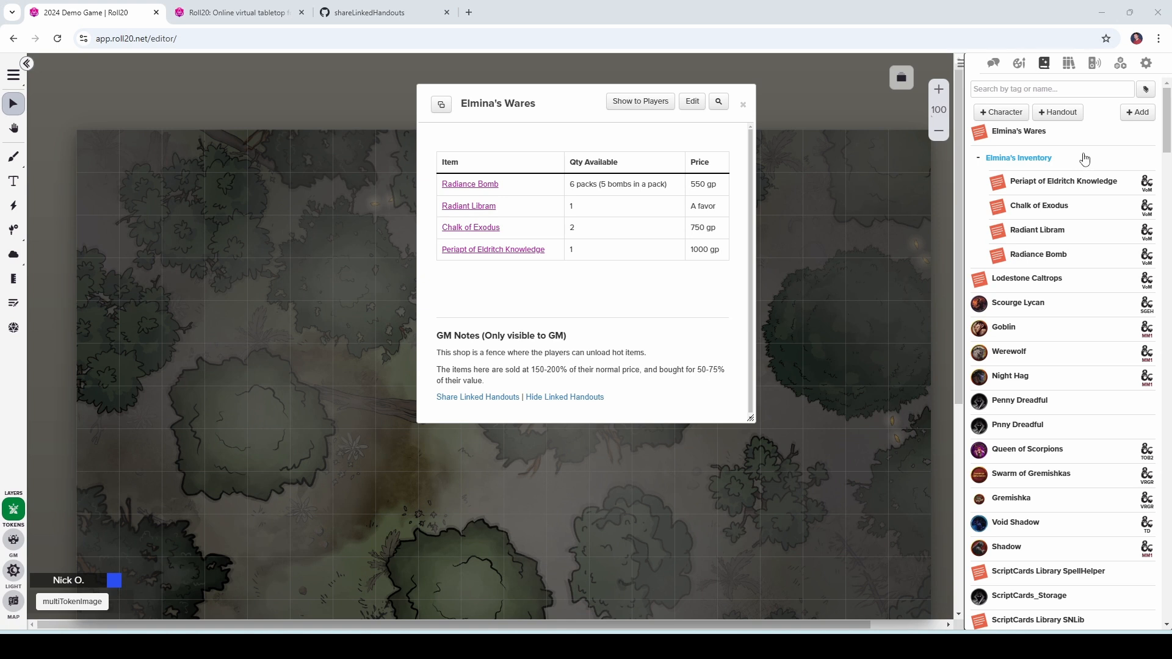
{"action": "mouse_move", "coordinate": [1039, 254]}
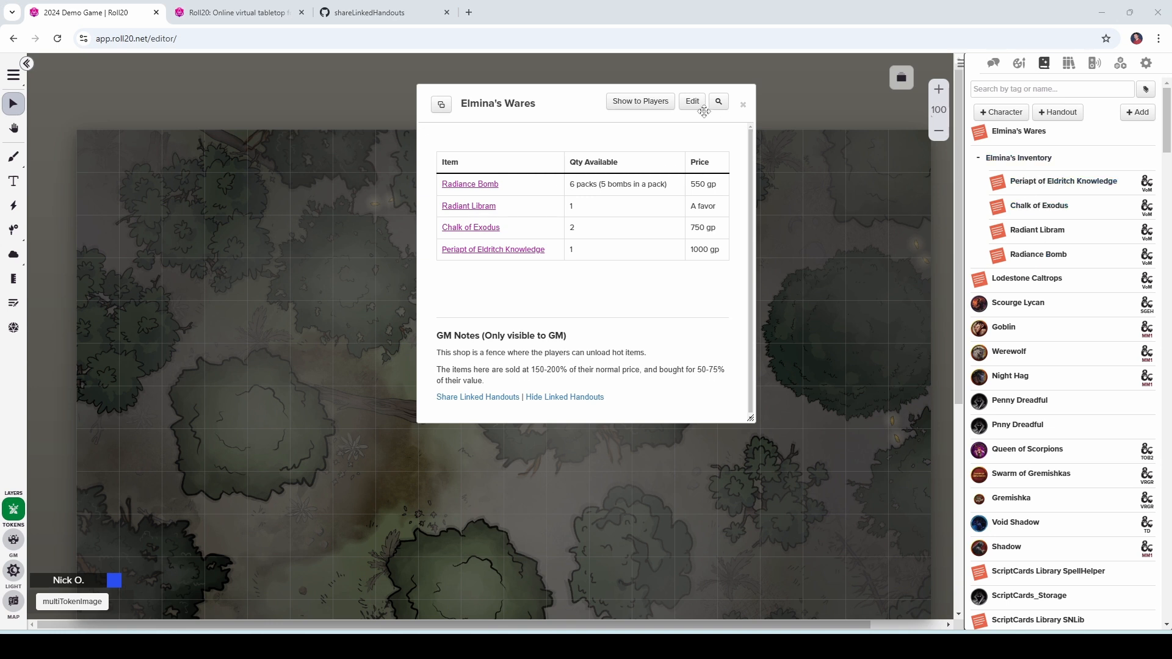
Step: Insert a fifth item row: [Lodestone Caltrops], quantity 1, 150 gp, and save the handout
{"action": "left_click", "coordinate": [692, 101]}
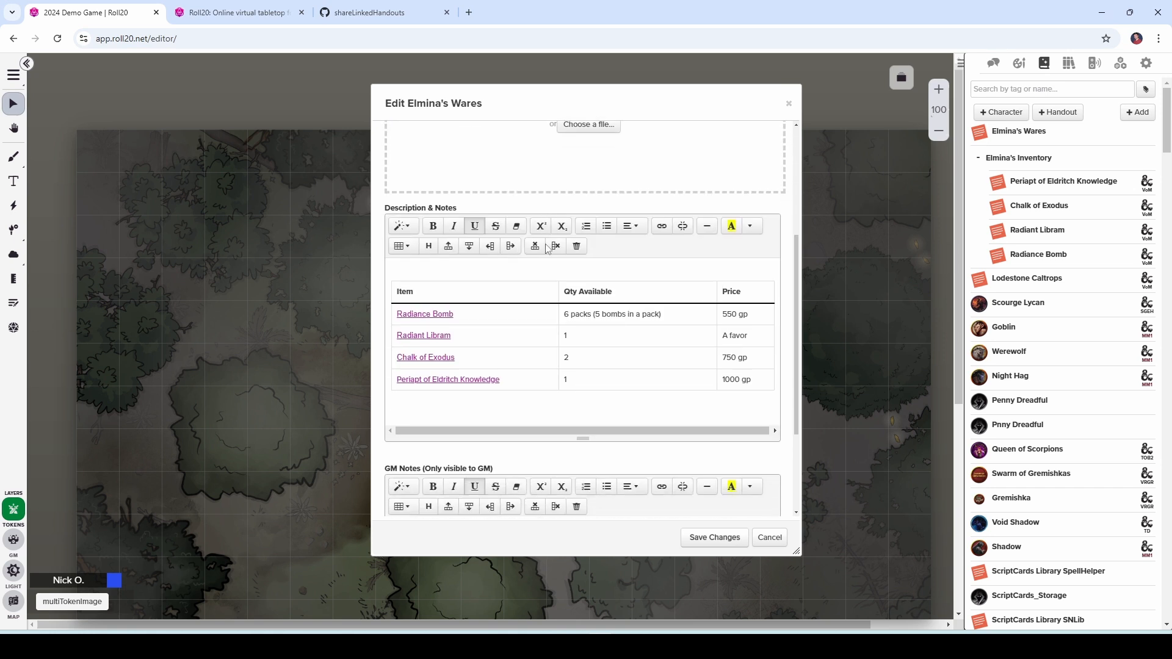
{"action": "left_click", "coordinate": [469, 246]}
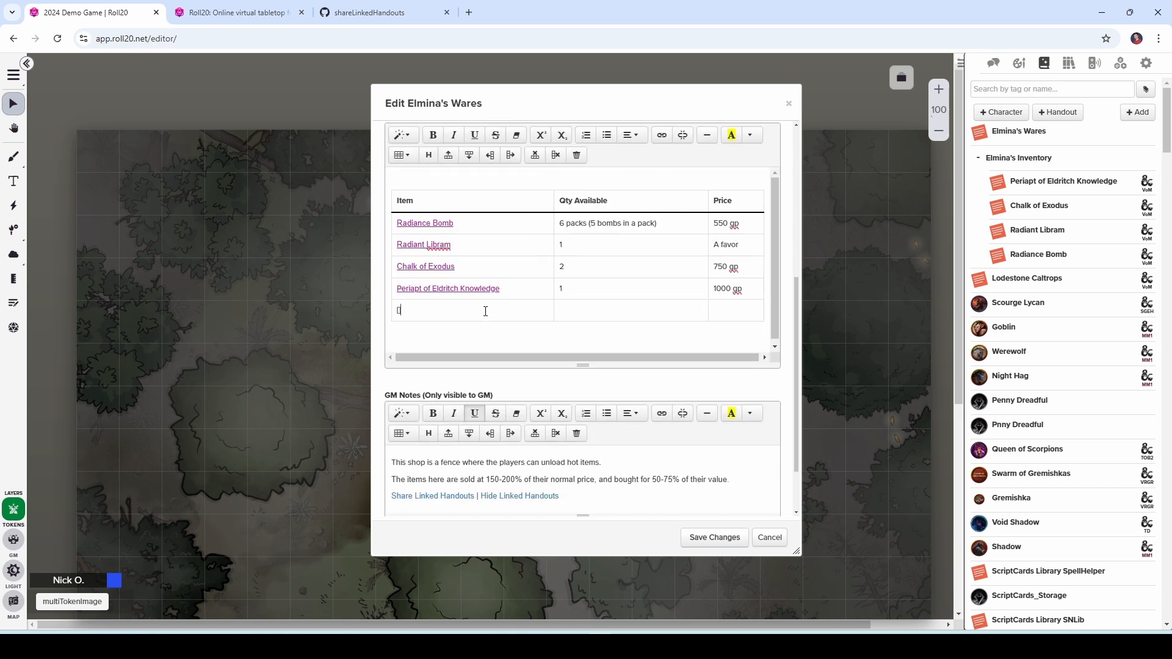
{"action": "type", "text": "[Lodestone Caltrops"}
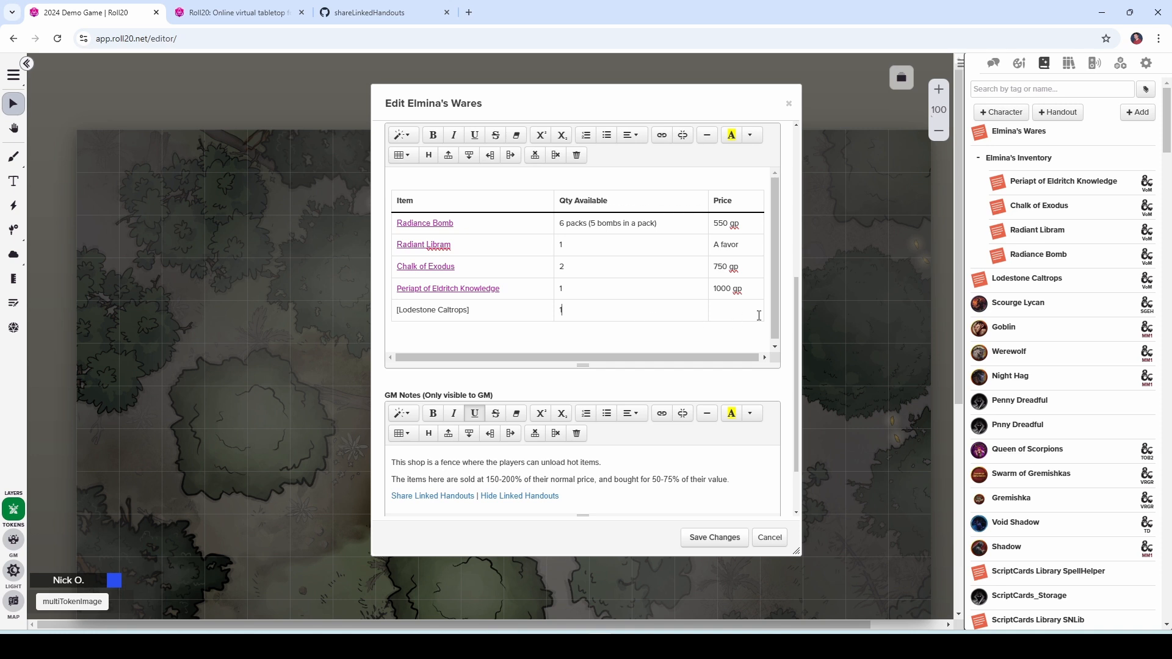
{"action": "type", "text": "150"}
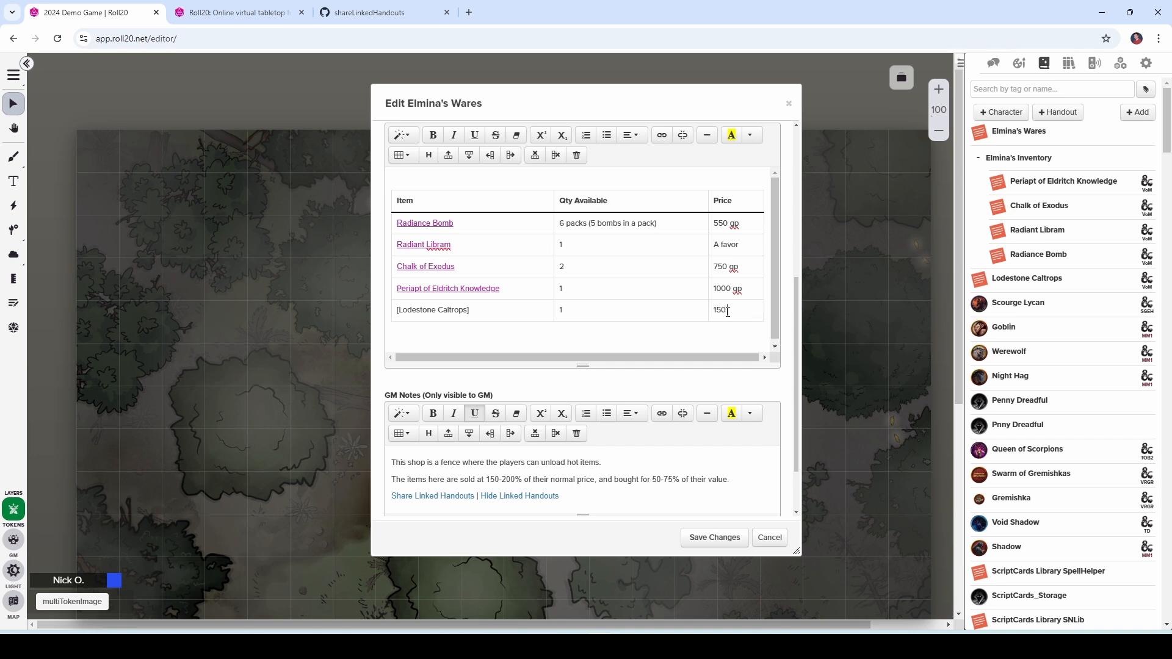
{"action": "type", "text": "gp"}
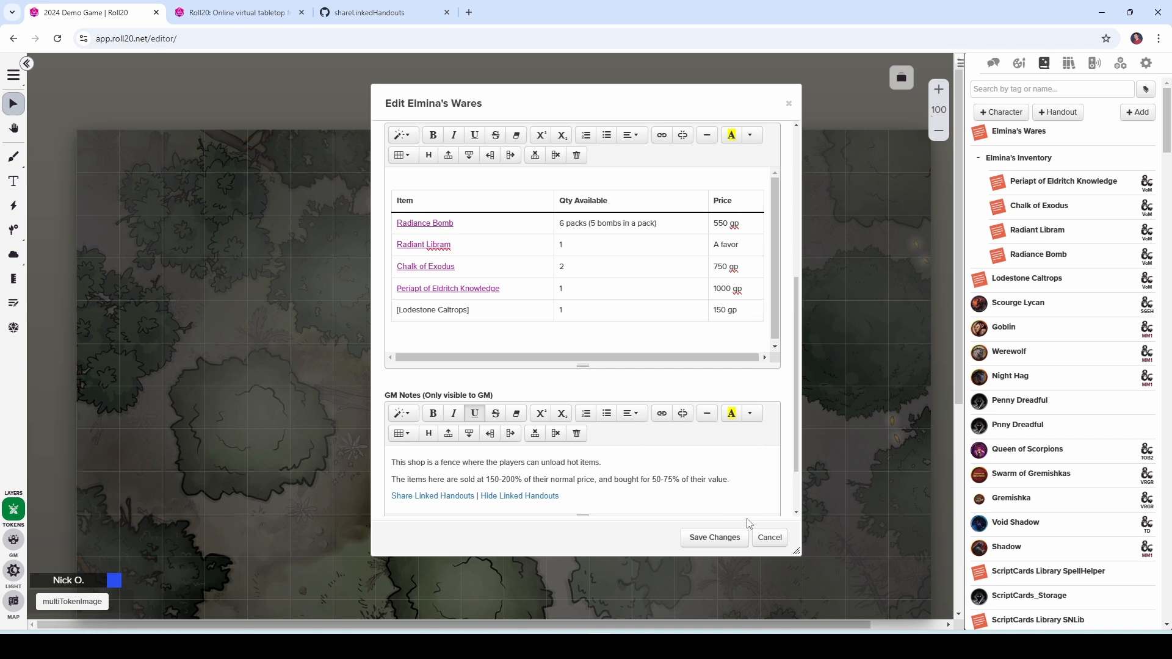
{"action": "left_click", "coordinate": [714, 537]}
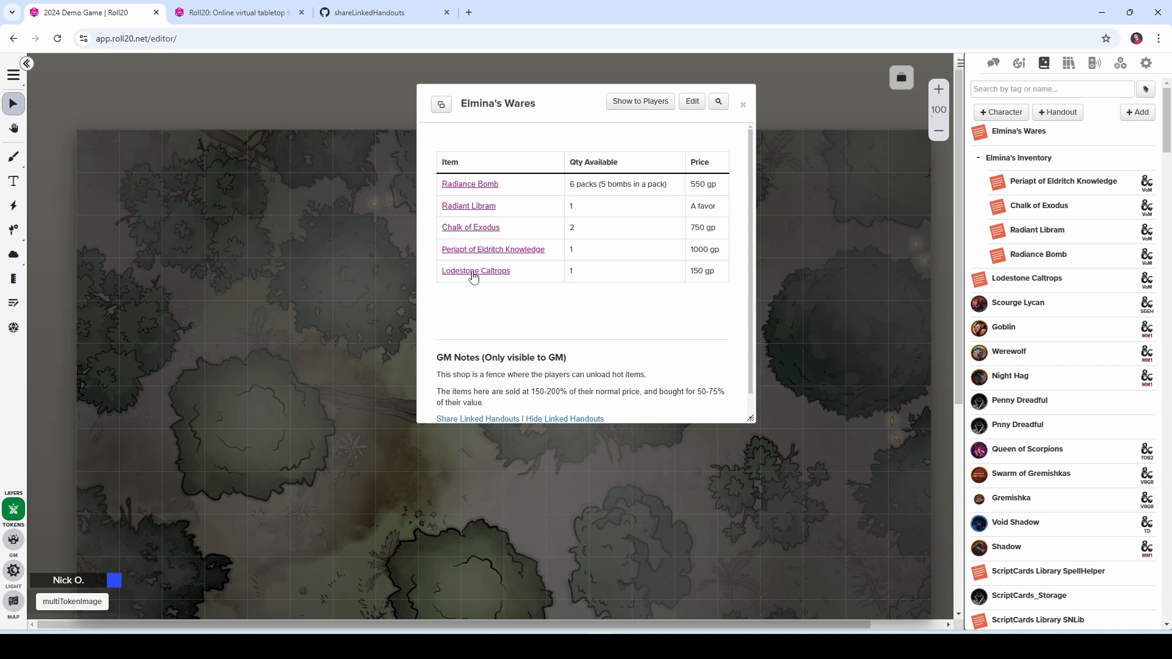
Step: Share all five linked item handouts, Lodestone Caltrops included, through the Share Linked Handouts link
{"action": "left_click", "coordinate": [476, 271]}
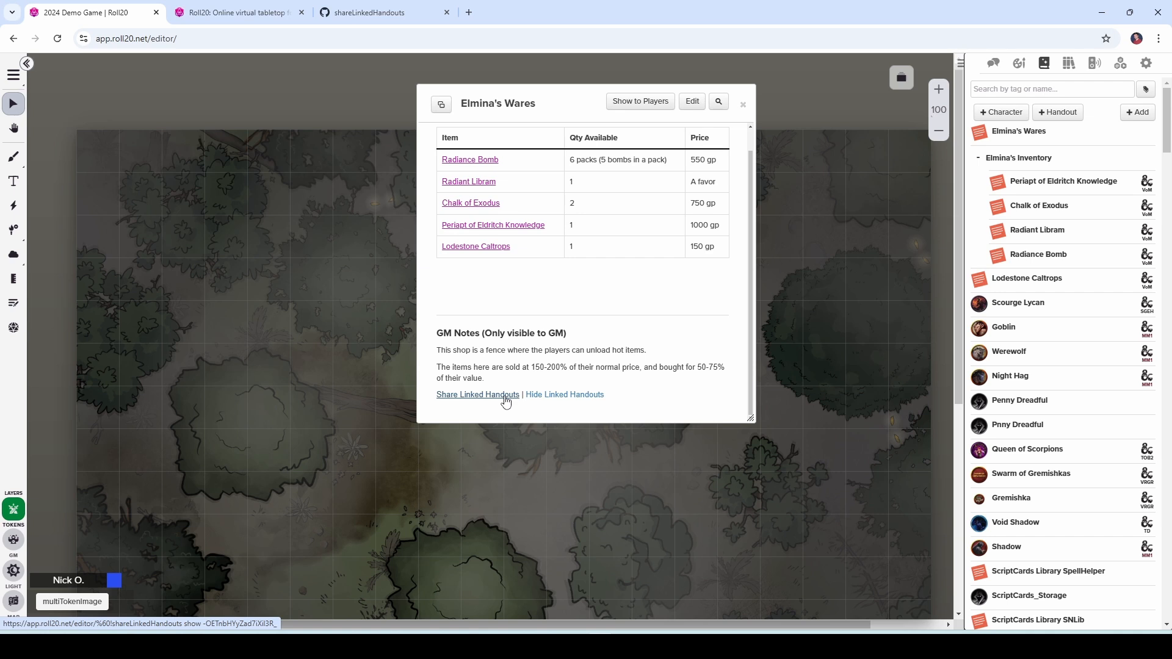
{"action": "left_click", "coordinate": [478, 394]}
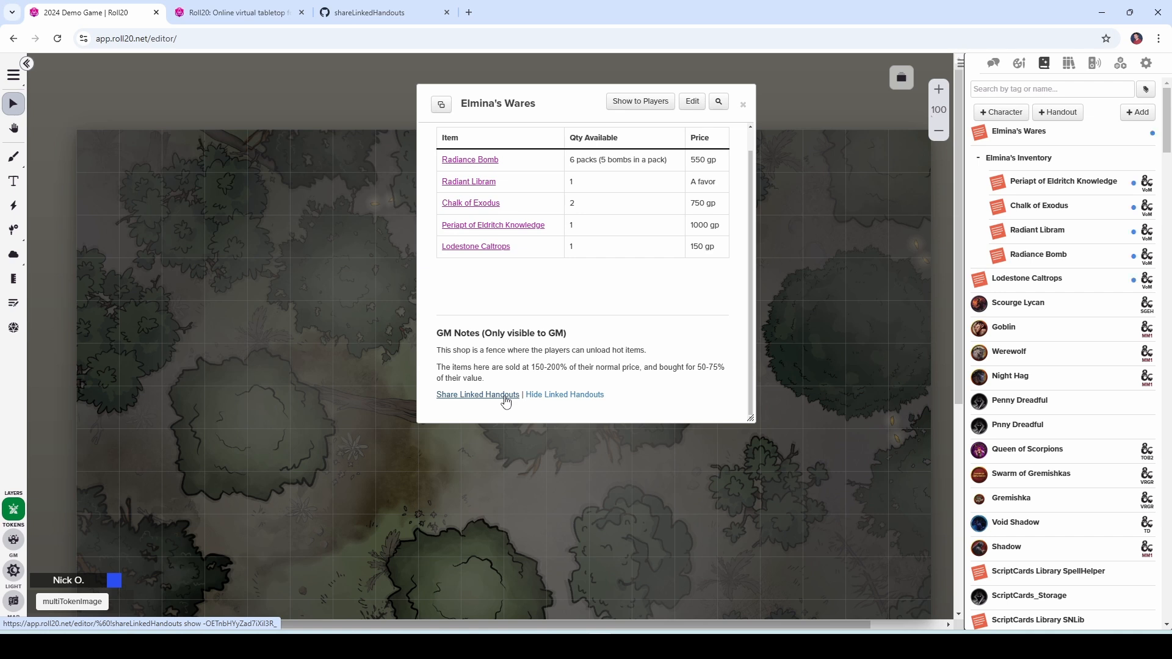
{"action": "mouse_move", "coordinate": [482, 401]}
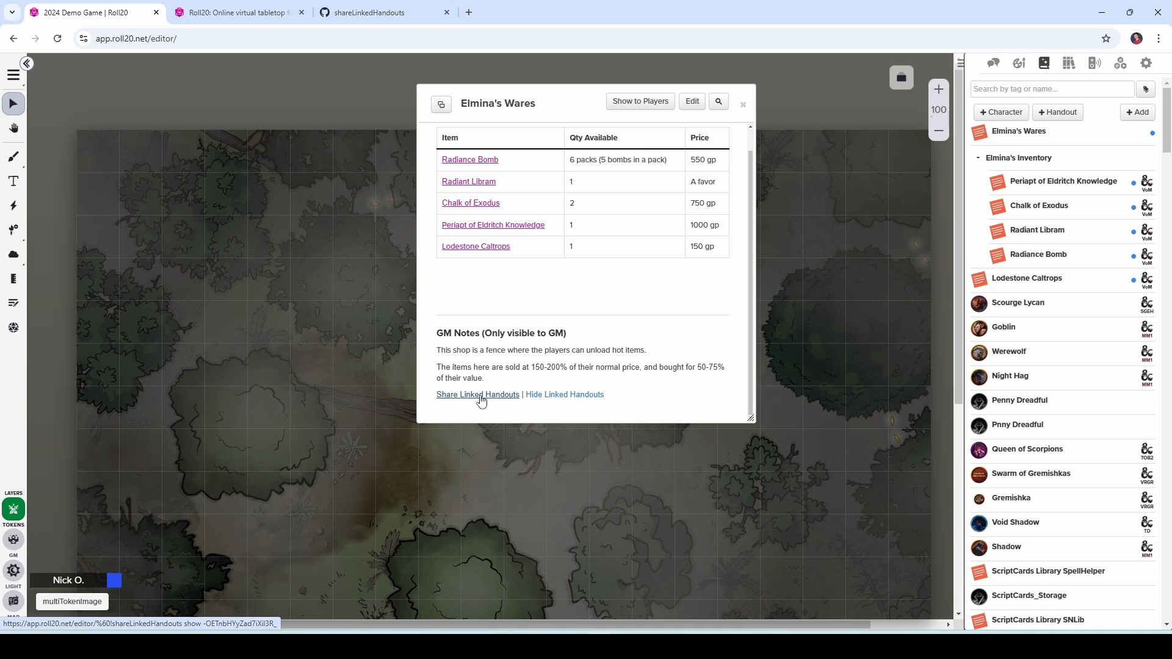
{"action": "mouse_move", "coordinate": [495, 399]}
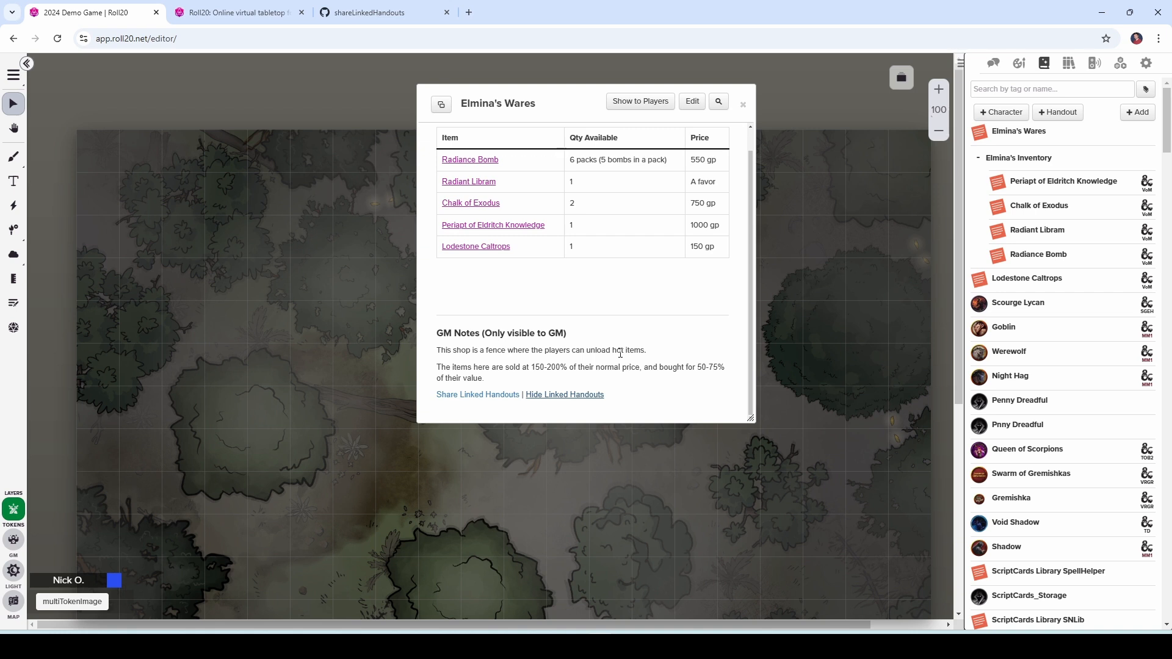
{"action": "mouse_move", "coordinate": [623, 112]}
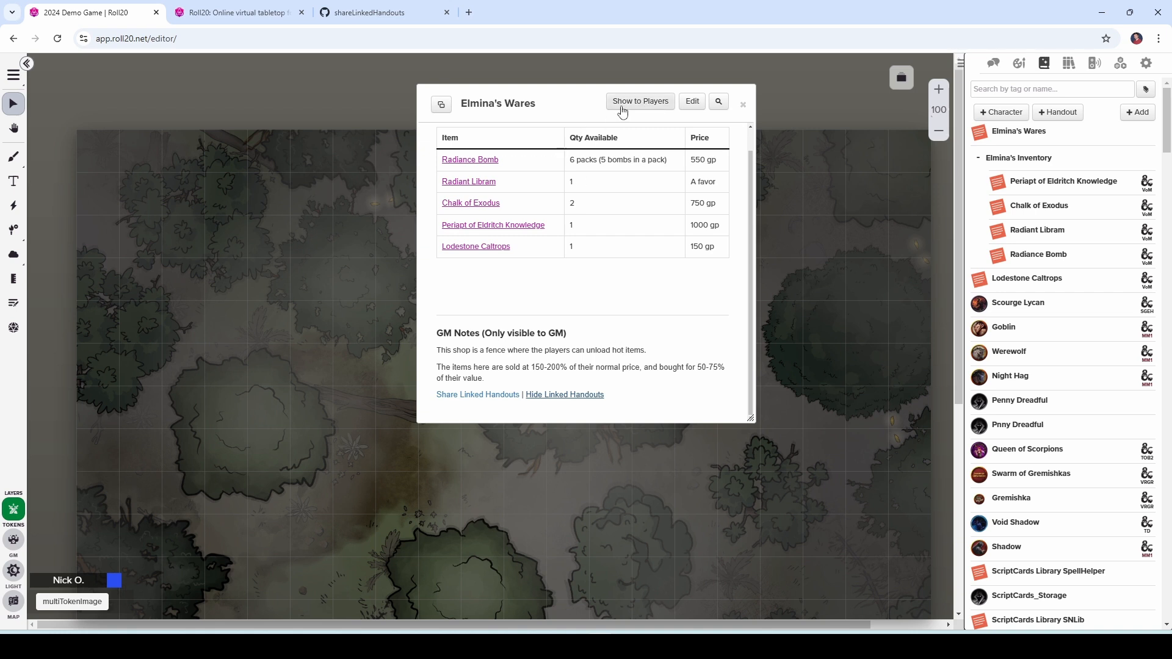
{"action": "mouse_move", "coordinate": [640, 106]}
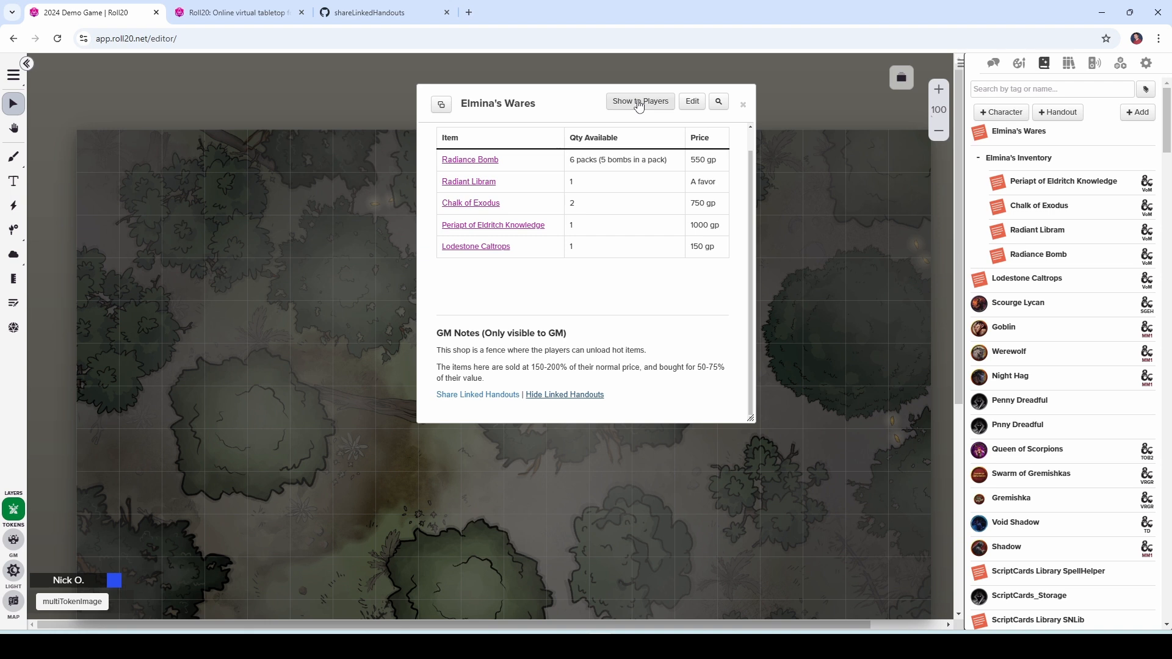
{"action": "mouse_move", "coordinate": [487, 398]}
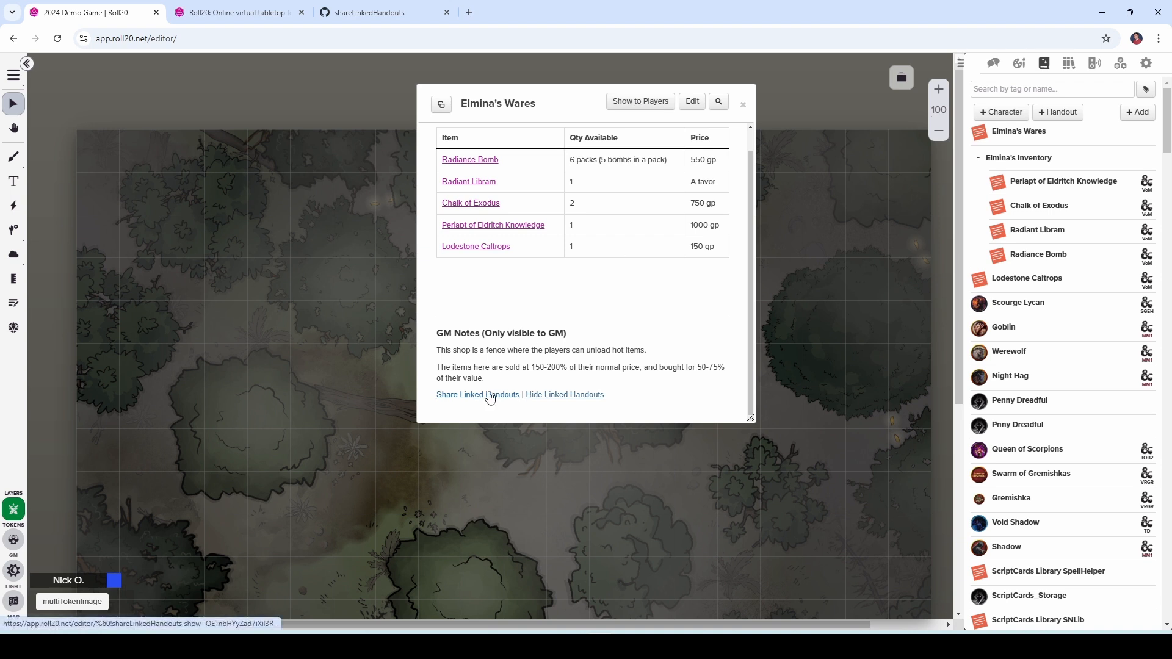
Step: Re-share the five linked item handouts and show Elmina's Wares to the players
{"action": "left_click", "coordinate": [477, 395]}
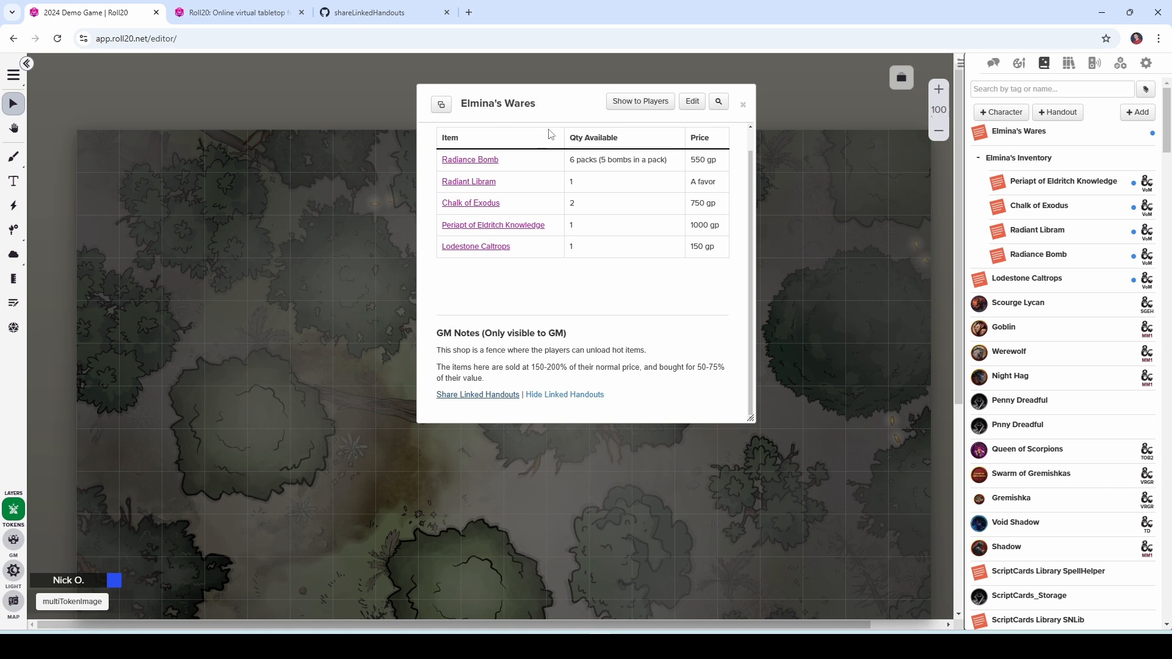
{"action": "mouse_move", "coordinate": [586, 105]}
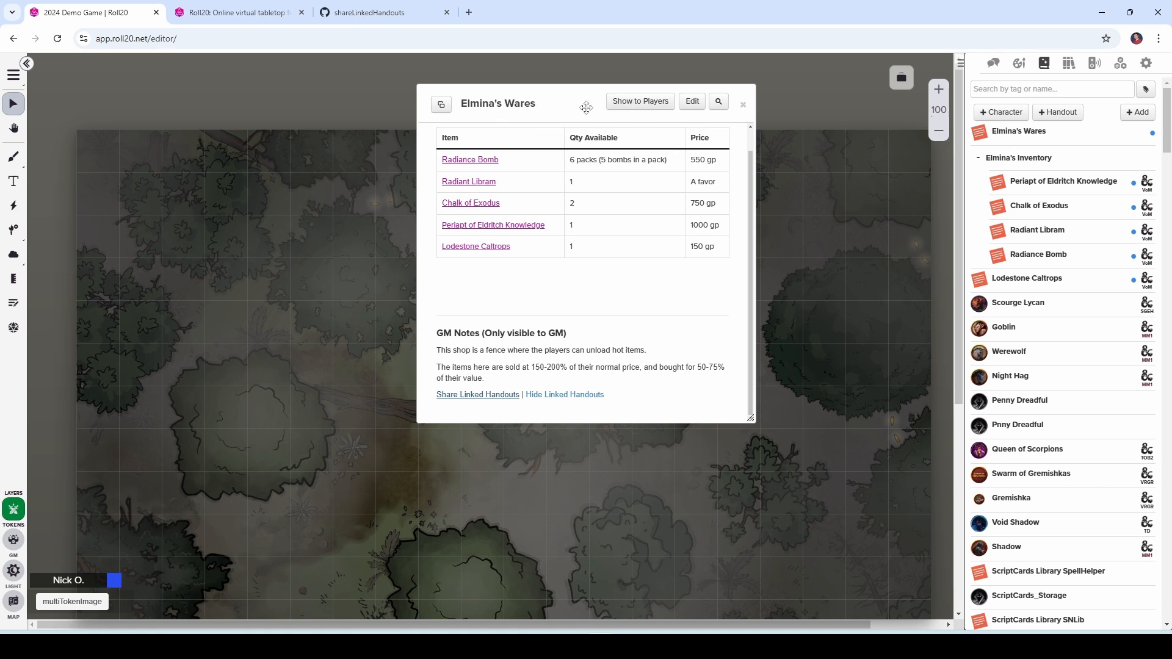
{"action": "mouse_move", "coordinate": [651, 110]}
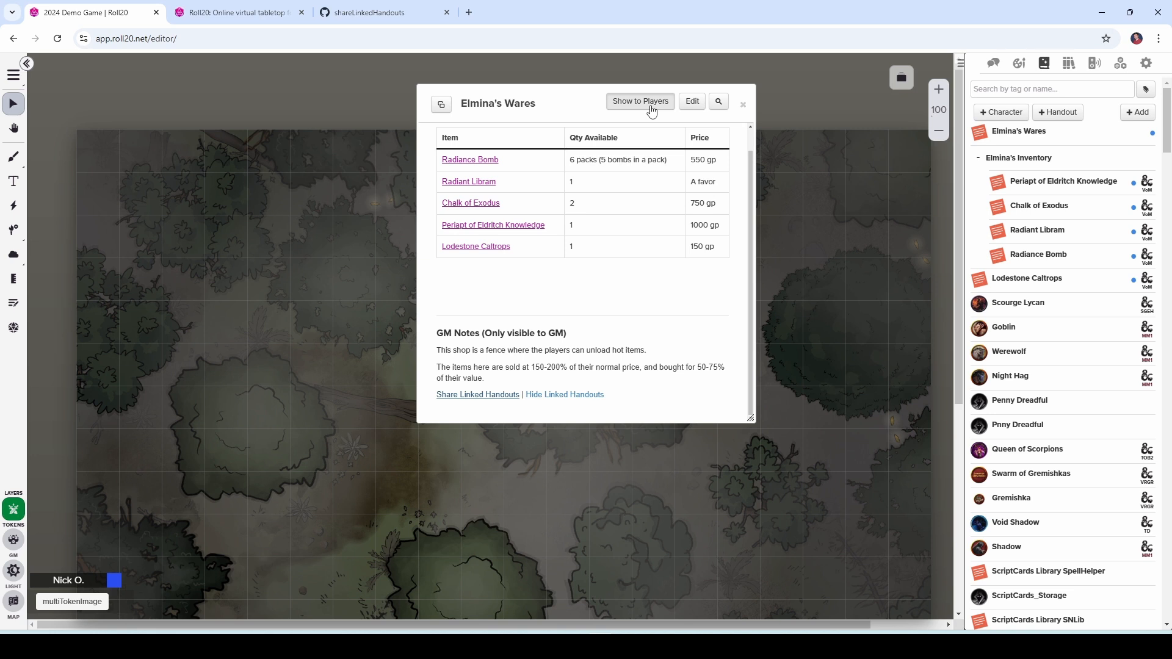
{"action": "left_click", "coordinate": [640, 101]}
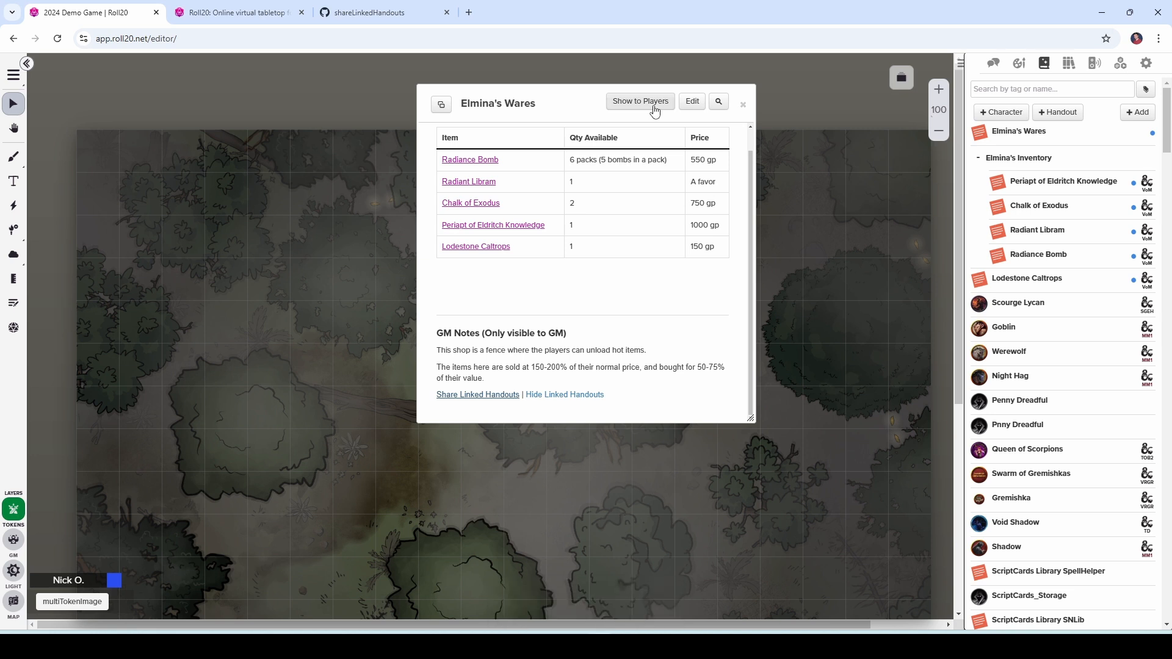
{"action": "mouse_move", "coordinate": [505, 261]}
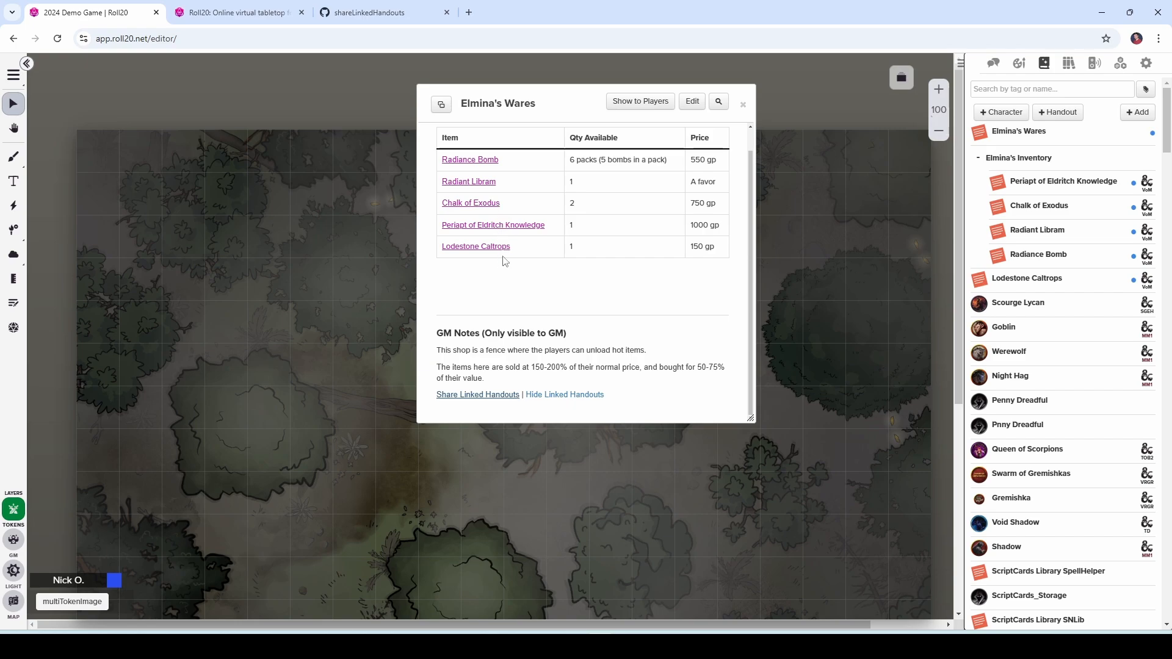